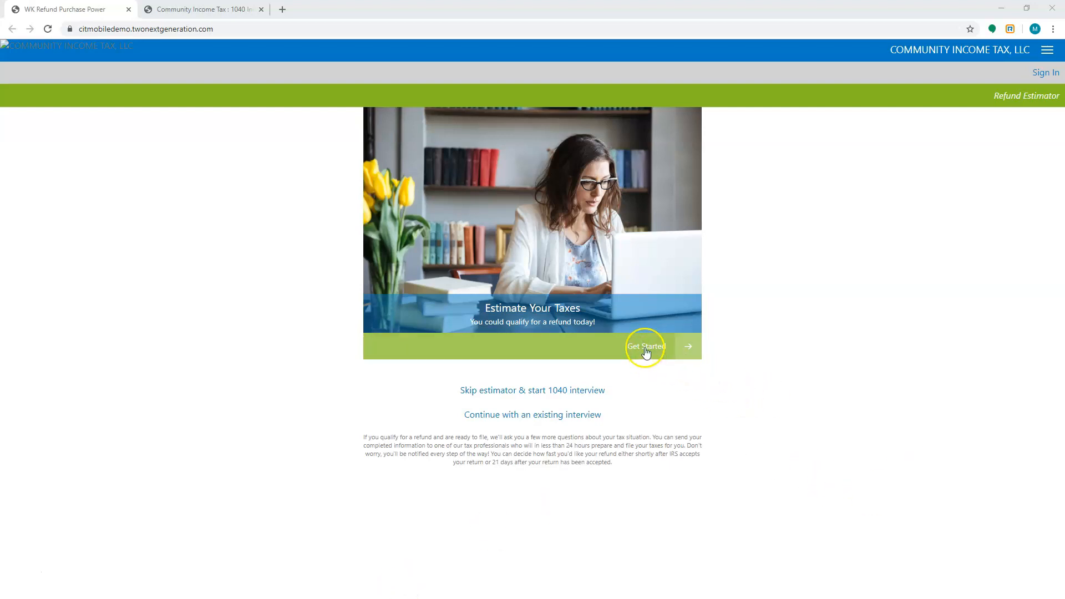
# Start the refund estimator and set Georgia as the state lived in all 12 months.
pyautogui.click(646, 346)
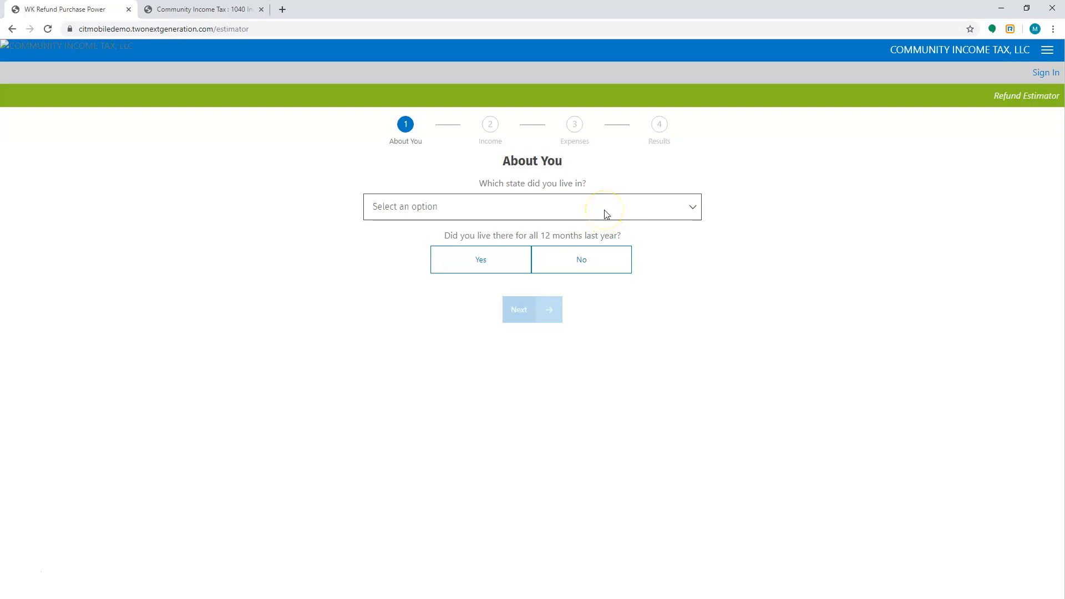
pyautogui.click(533, 206)
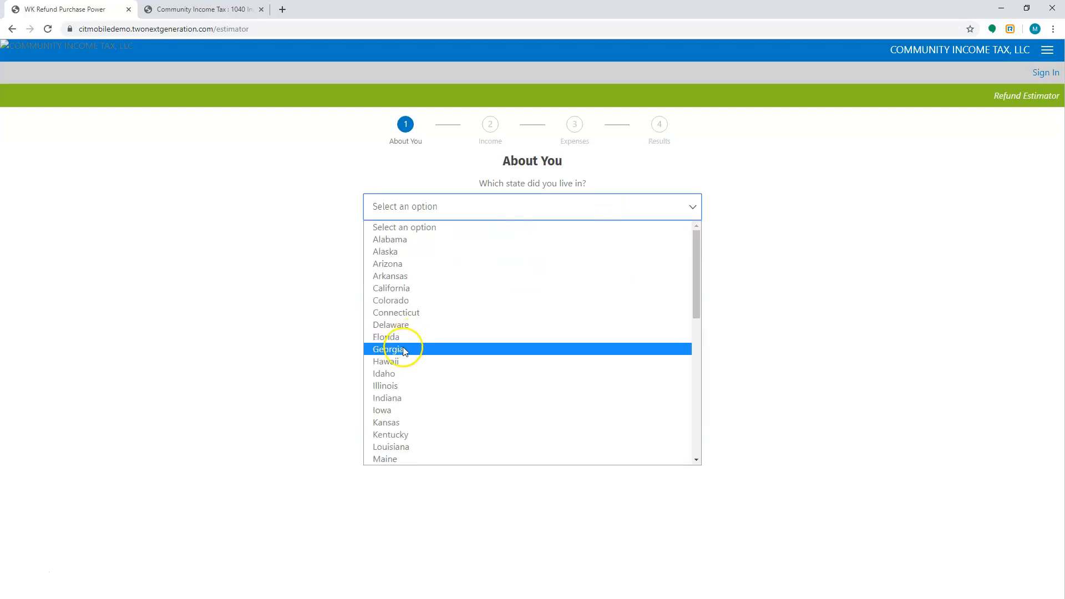
pyautogui.click(397, 348)
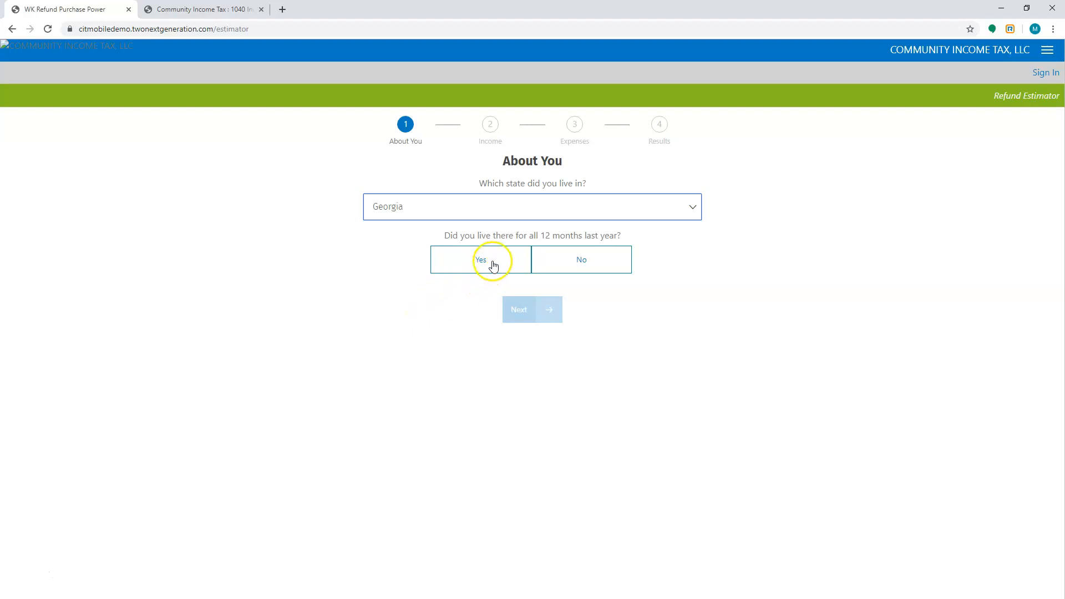
pyautogui.click(482, 259)
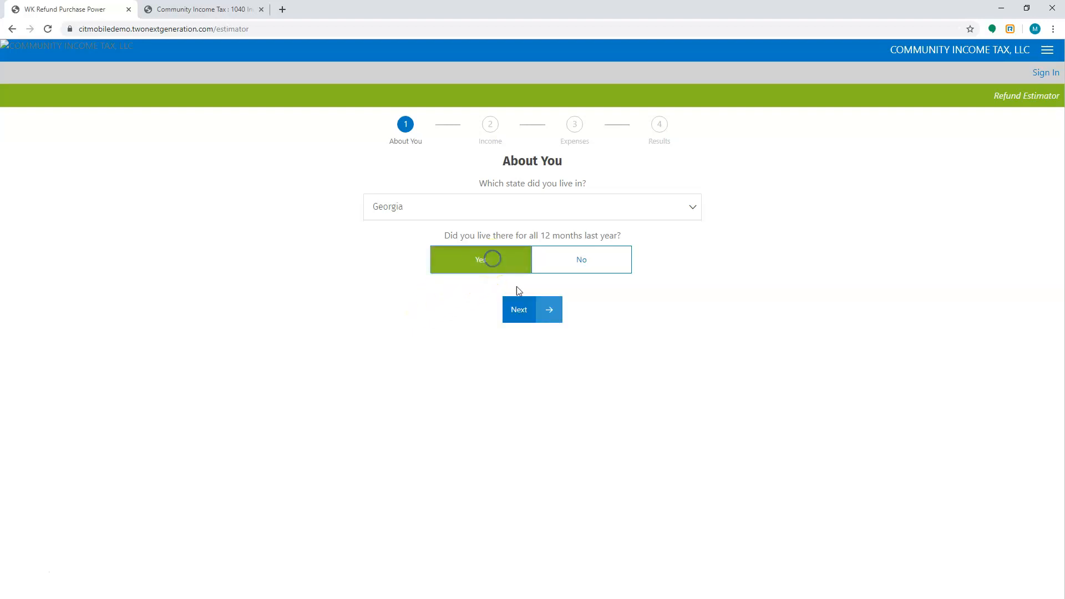
pyautogui.click(532, 309)
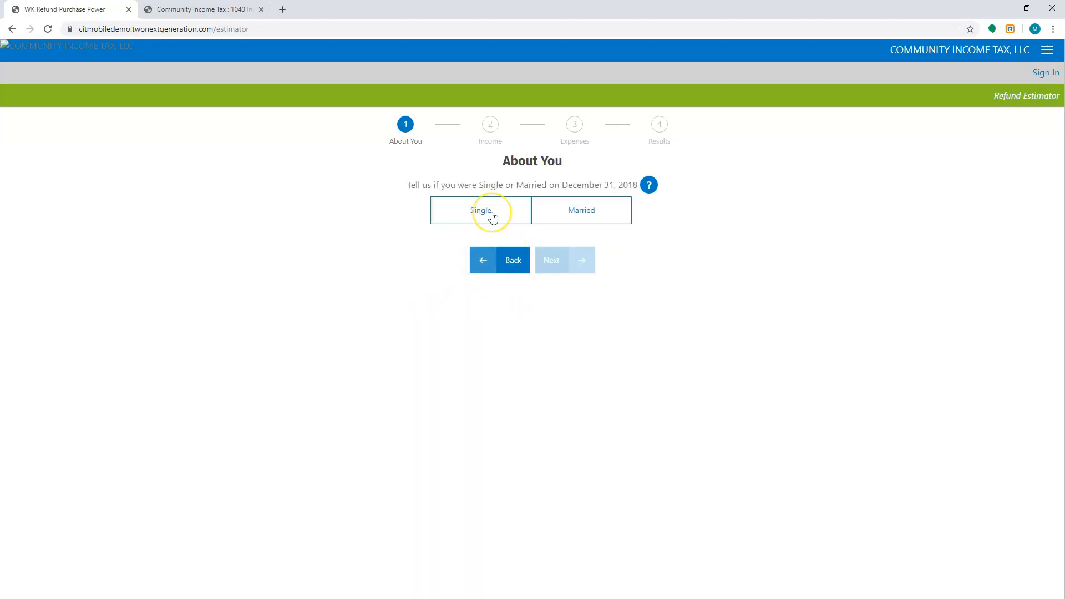
# Set filing status to Single, not a qualifying widow(er), with age 40.
pyautogui.click(480, 211)
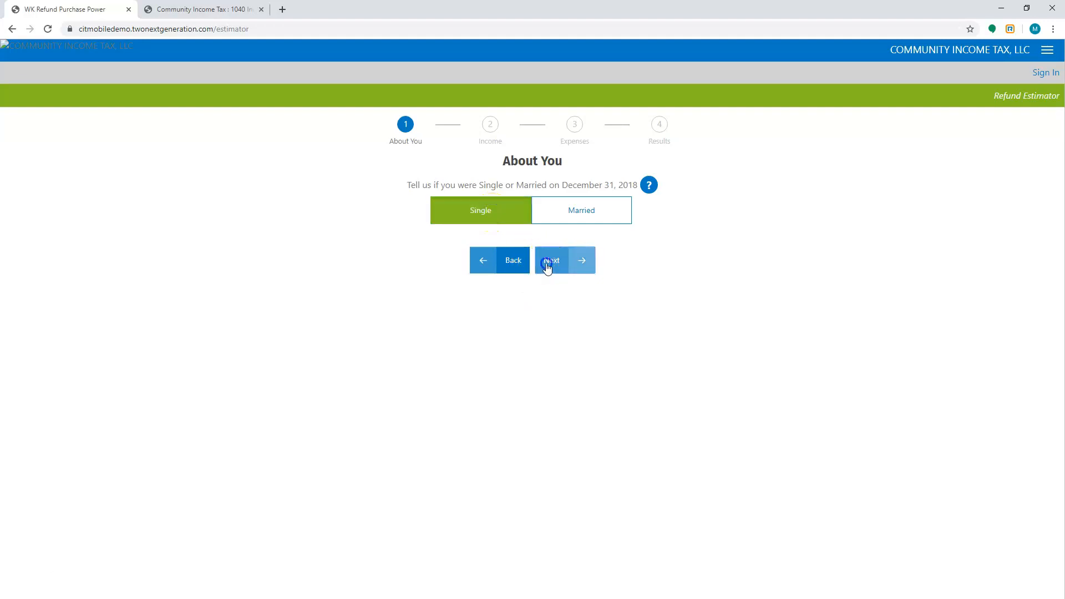
pyautogui.click(551, 259)
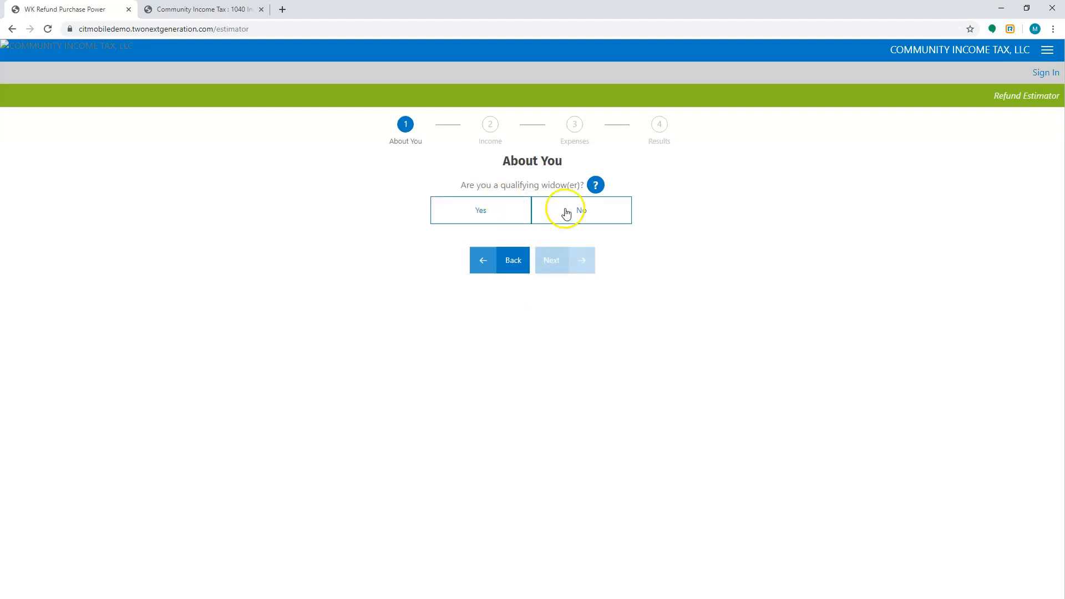
pyautogui.click(582, 211)
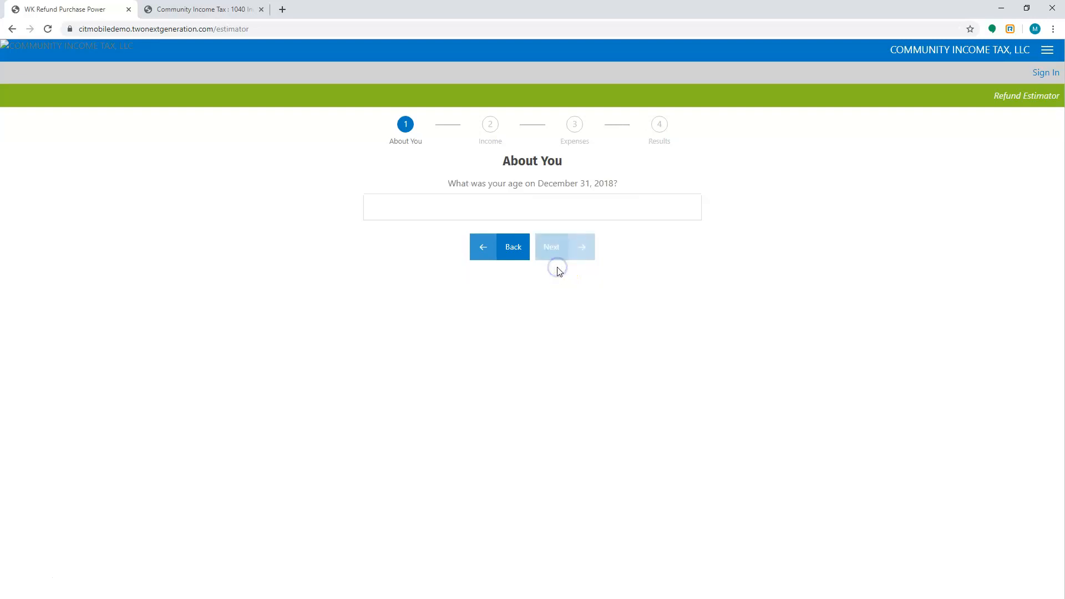
pyautogui.write('4')
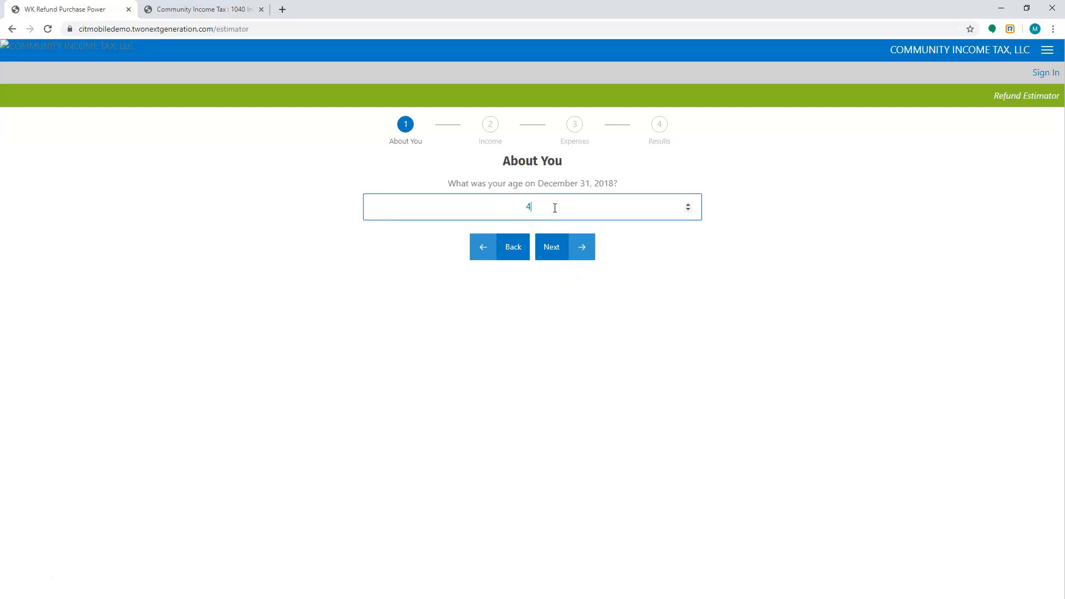
pyautogui.write('0')
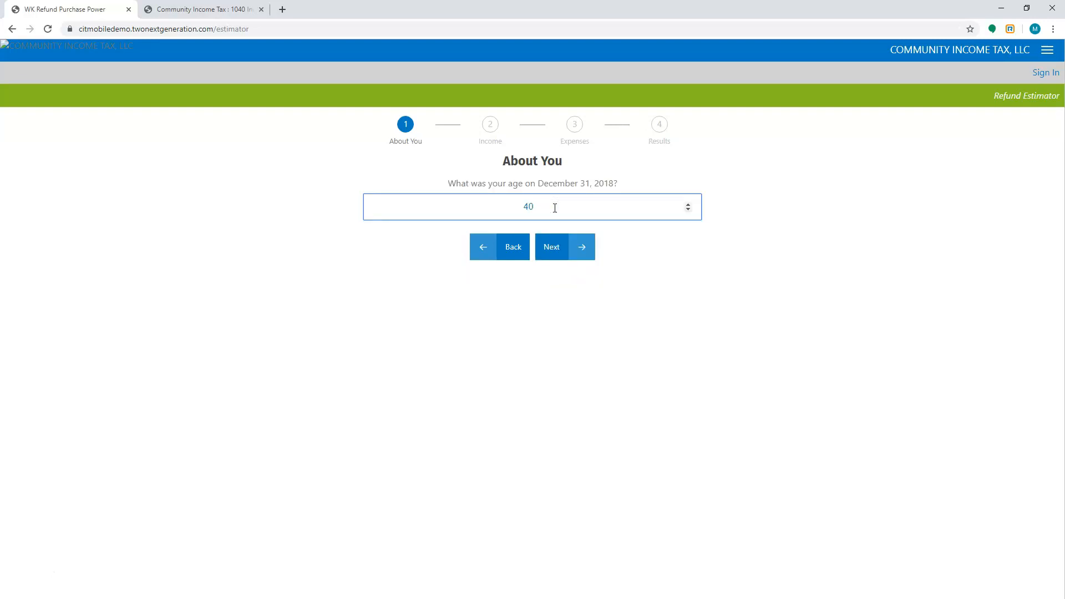
pyautogui.click(551, 246)
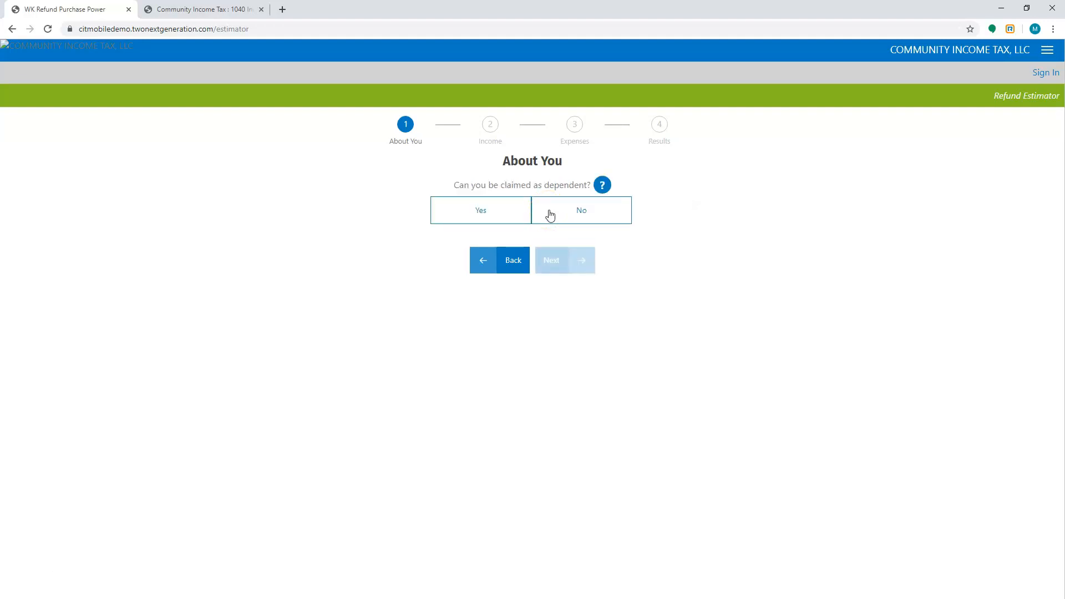
# Answer that the taxpayer cannot be claimed as a dependent and has no dependents.
pyautogui.click(581, 211)
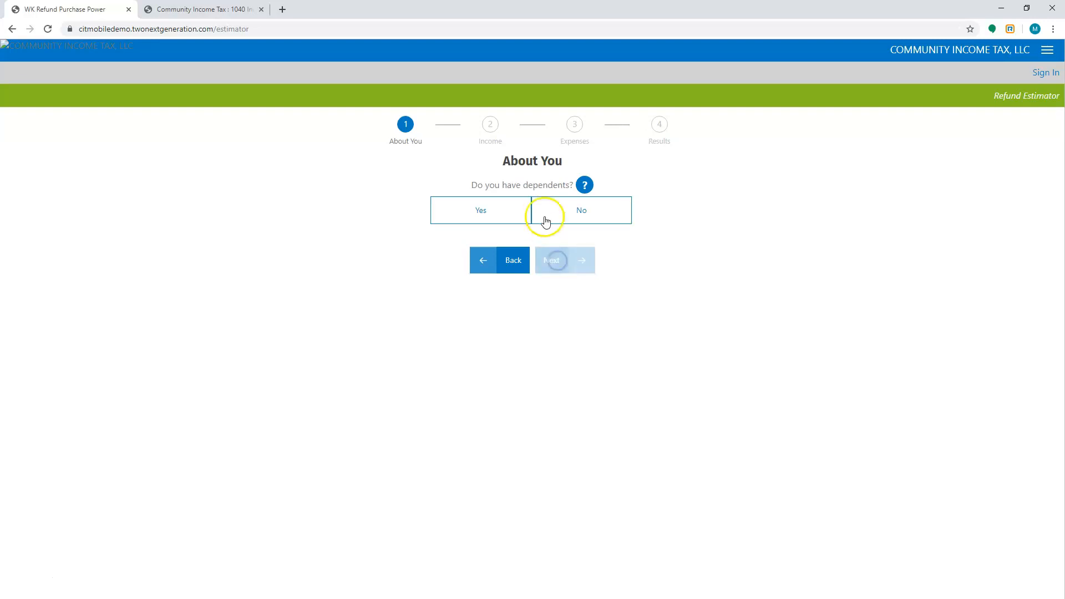
pyautogui.click(582, 211)
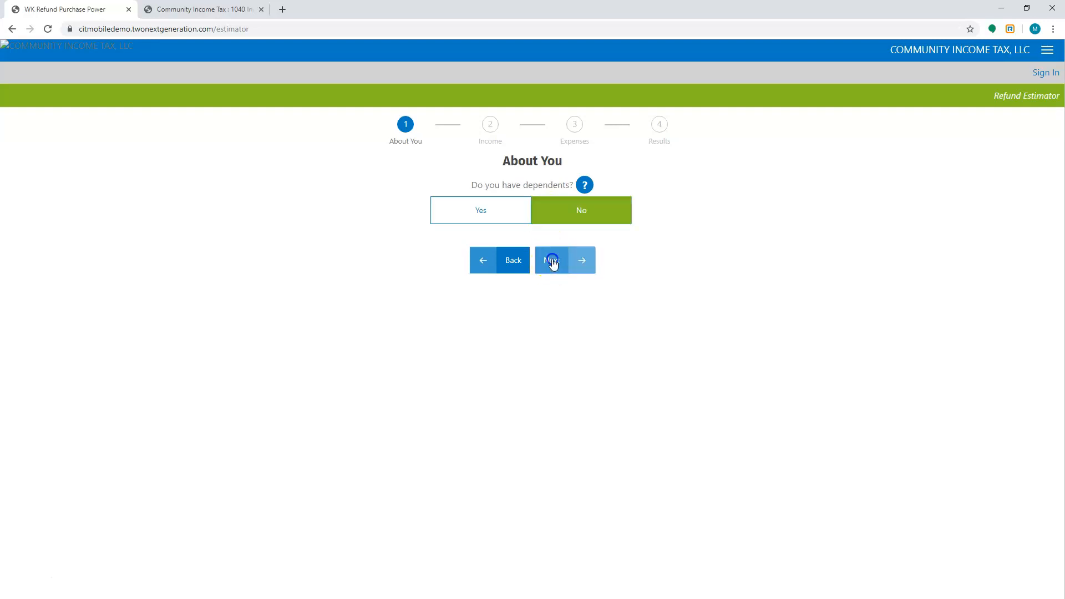
pyautogui.click(552, 260)
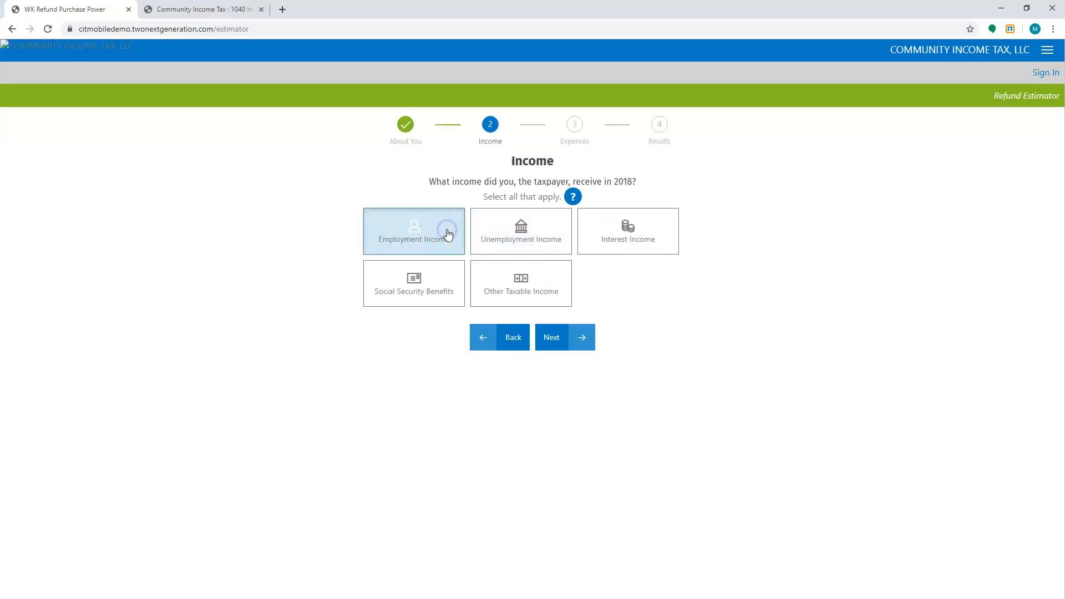
# Report W-2 wages of 15000 with 2500 withheld, no other W-2 and no expenses, and get the estimate.
pyautogui.click(414, 231)
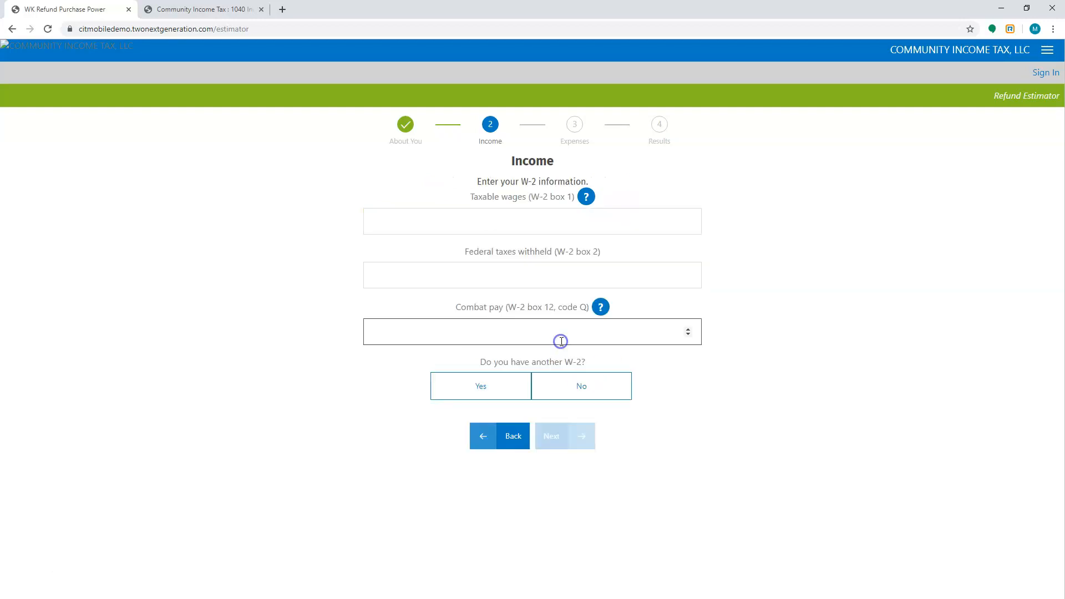
pyautogui.write('15000')
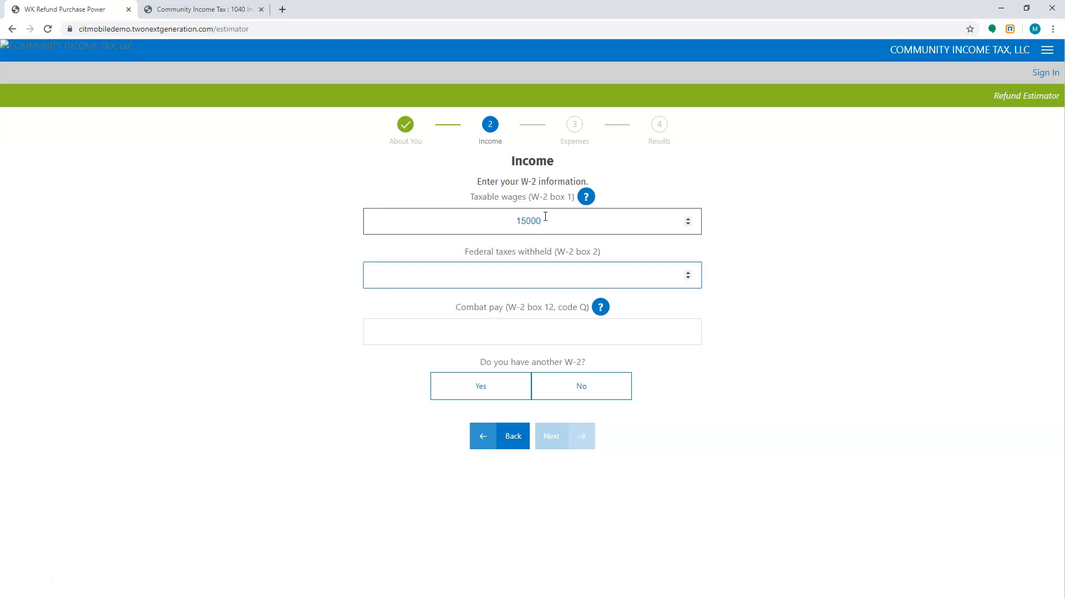
pyautogui.write('2500')
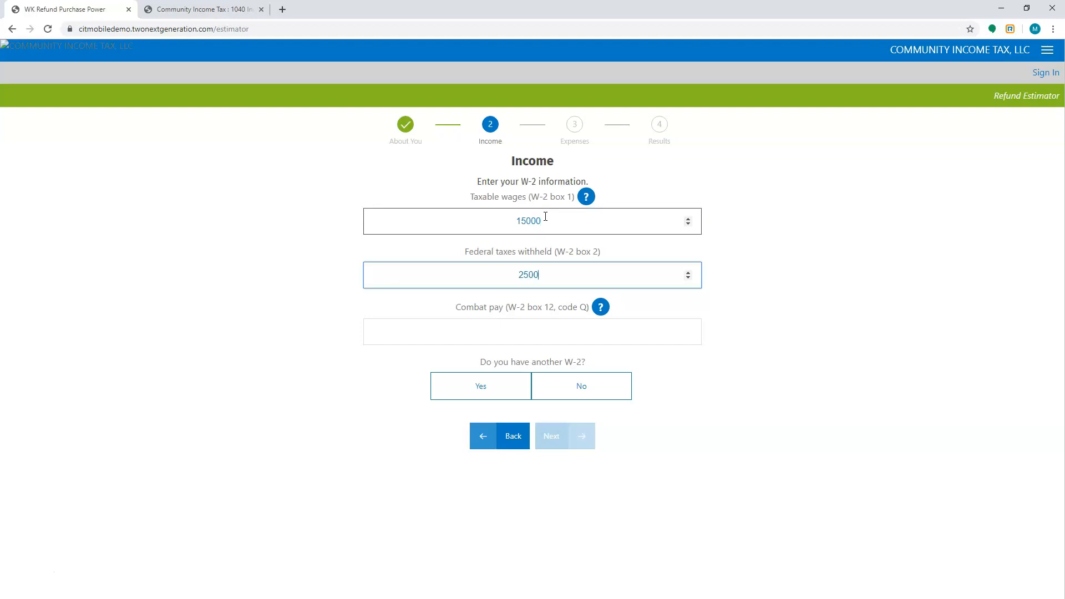
pyautogui.click(565, 386)
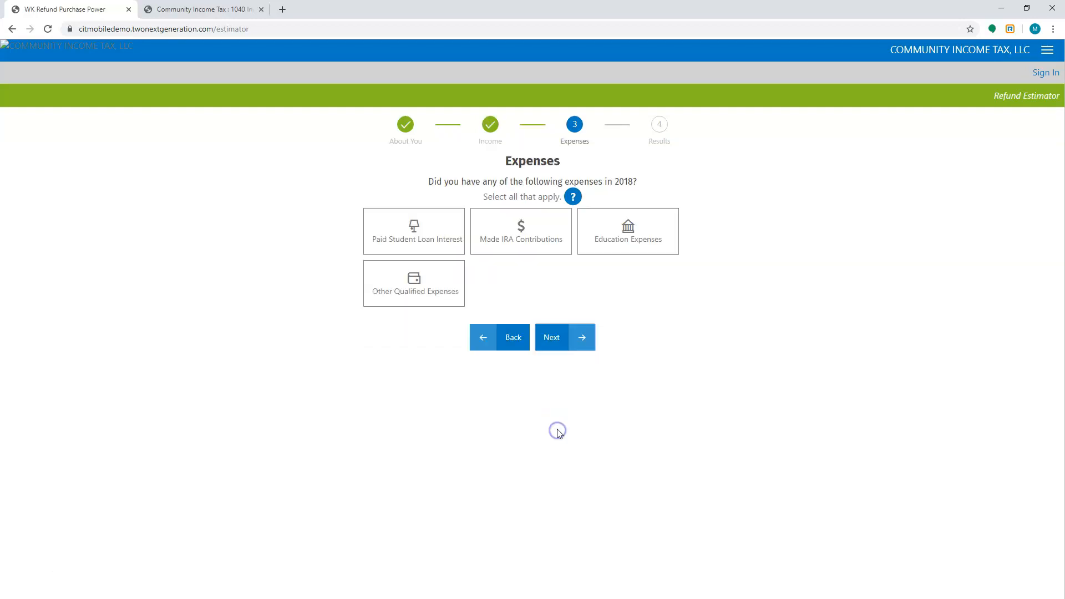
pyautogui.click(414, 231)
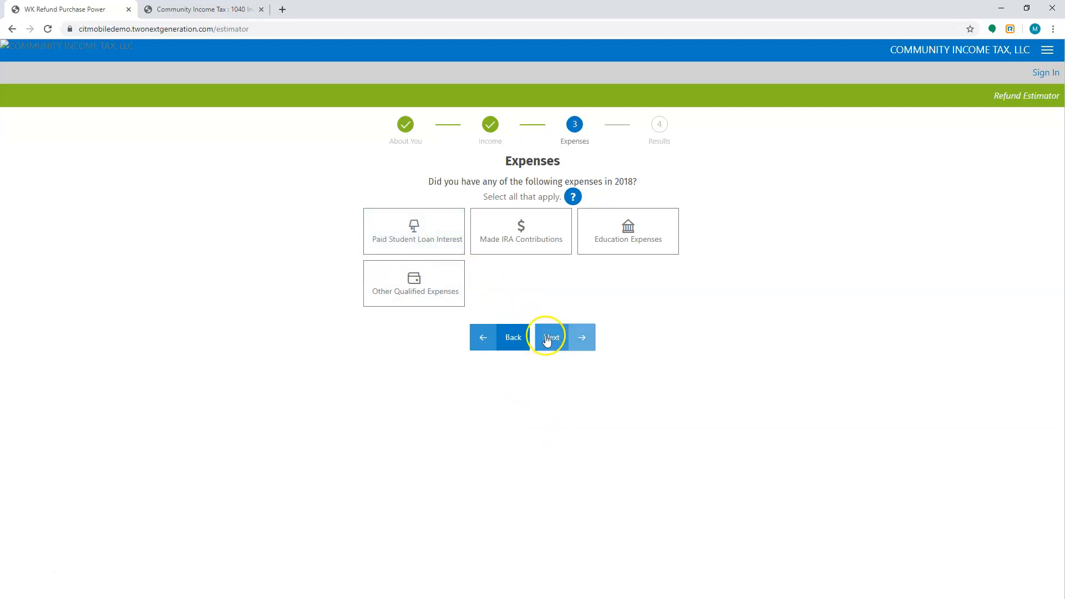
pyautogui.click(547, 337)
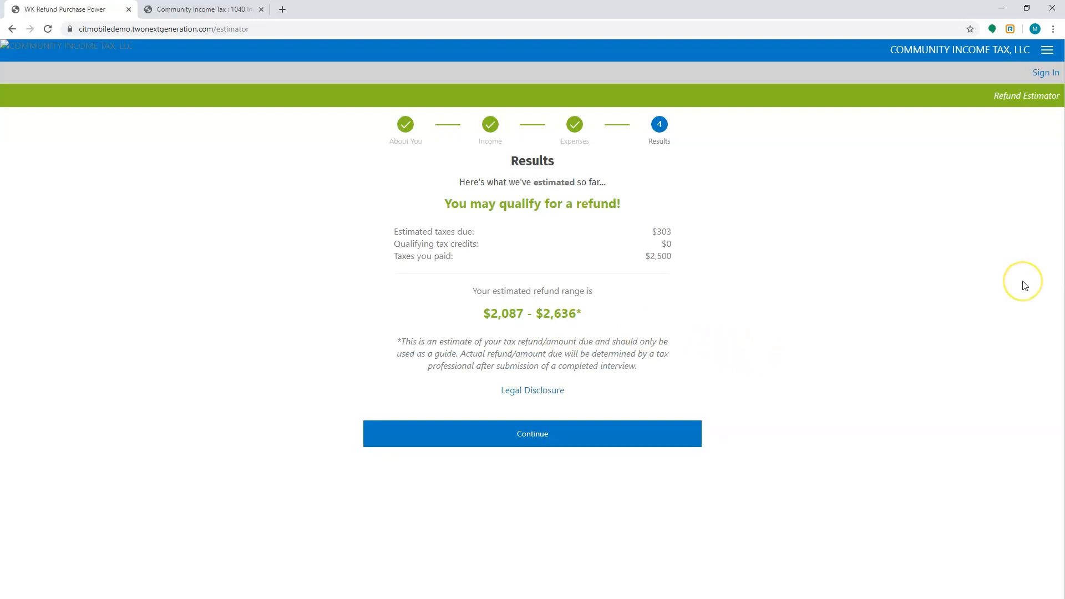
pyautogui.moveTo(1026, 285)
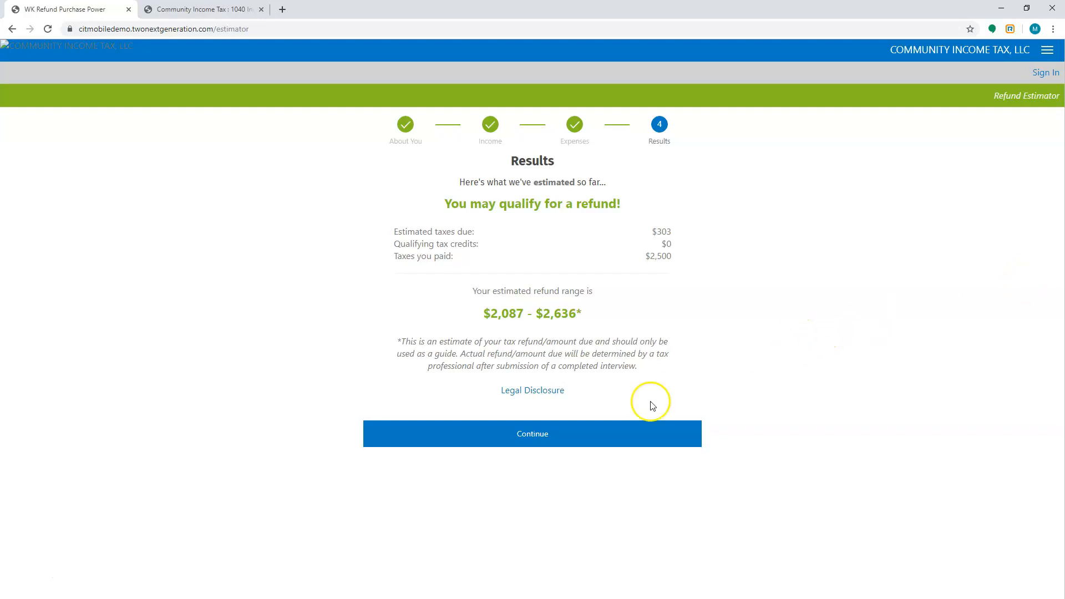
# Continue from the estimate through the interview's next steps into account creation.
pyautogui.click(532, 434)
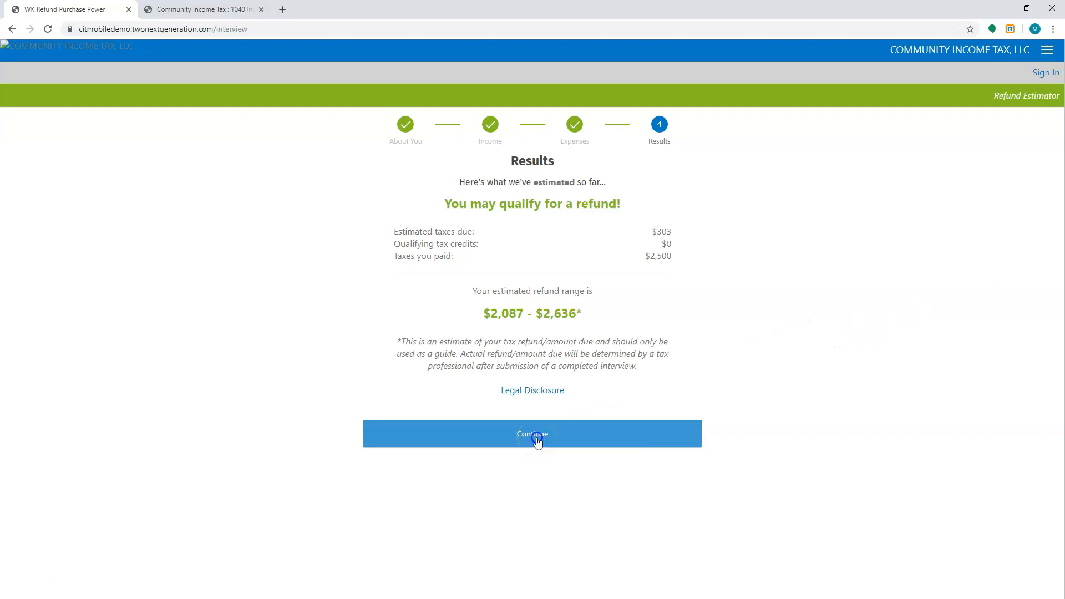
pyautogui.click(533, 434)
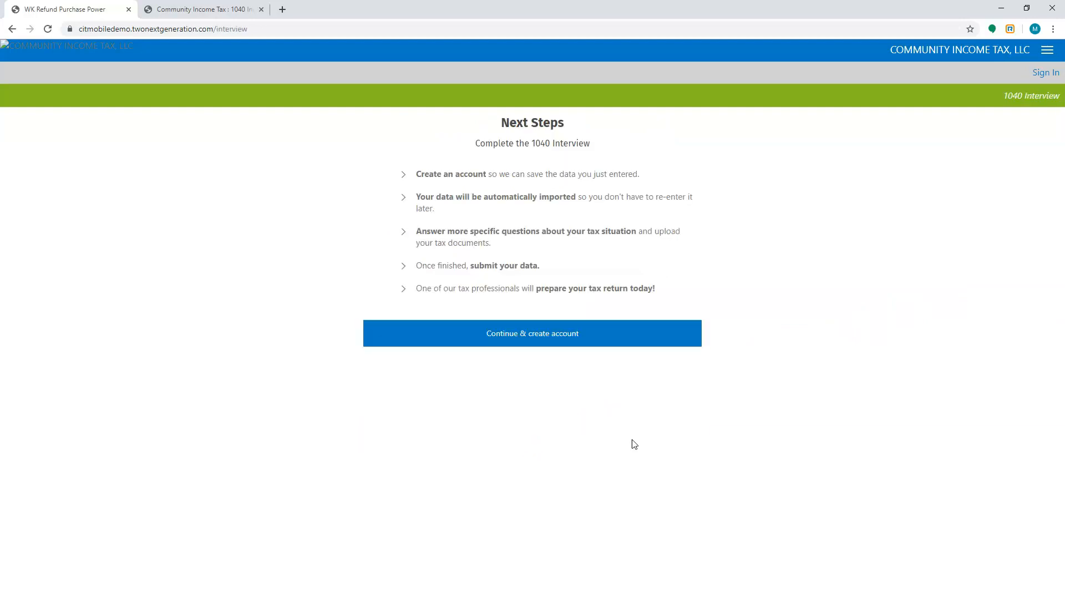
pyautogui.click(579, 342)
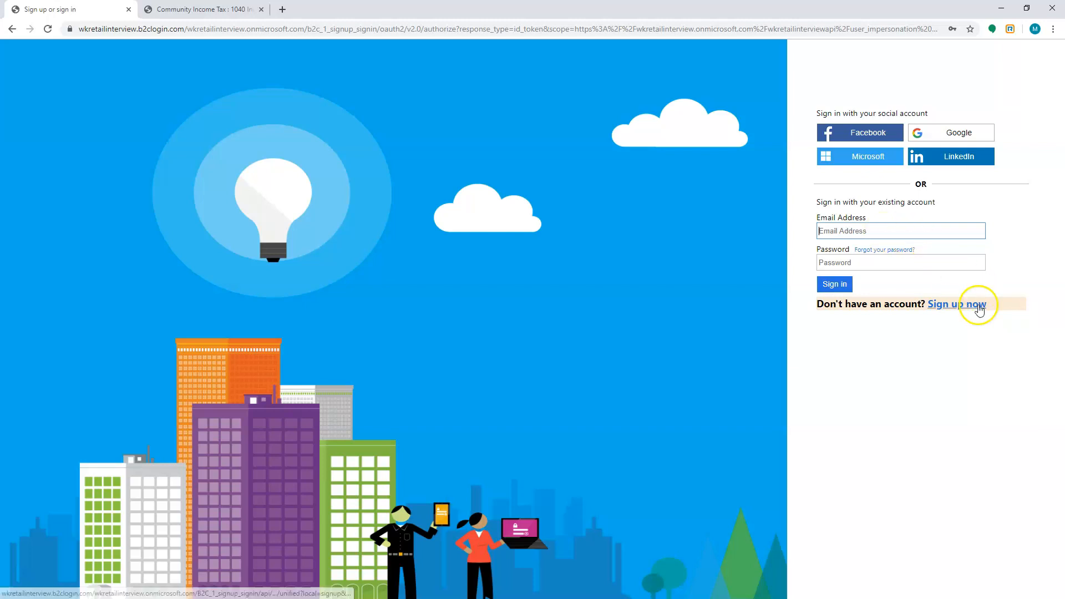
pyautogui.click(957, 304)
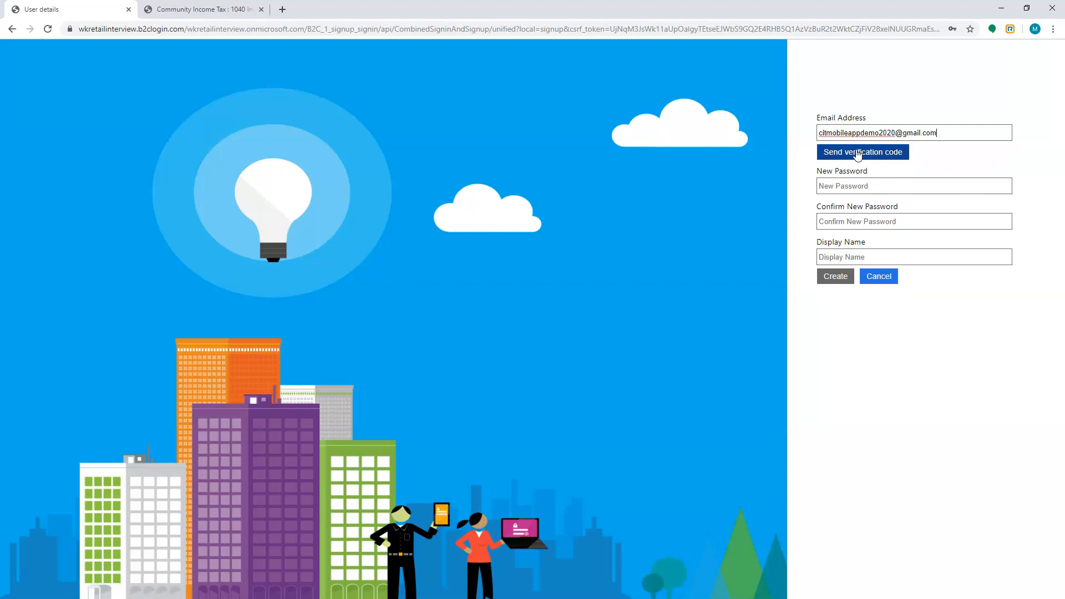
pyautogui.click(863, 152)
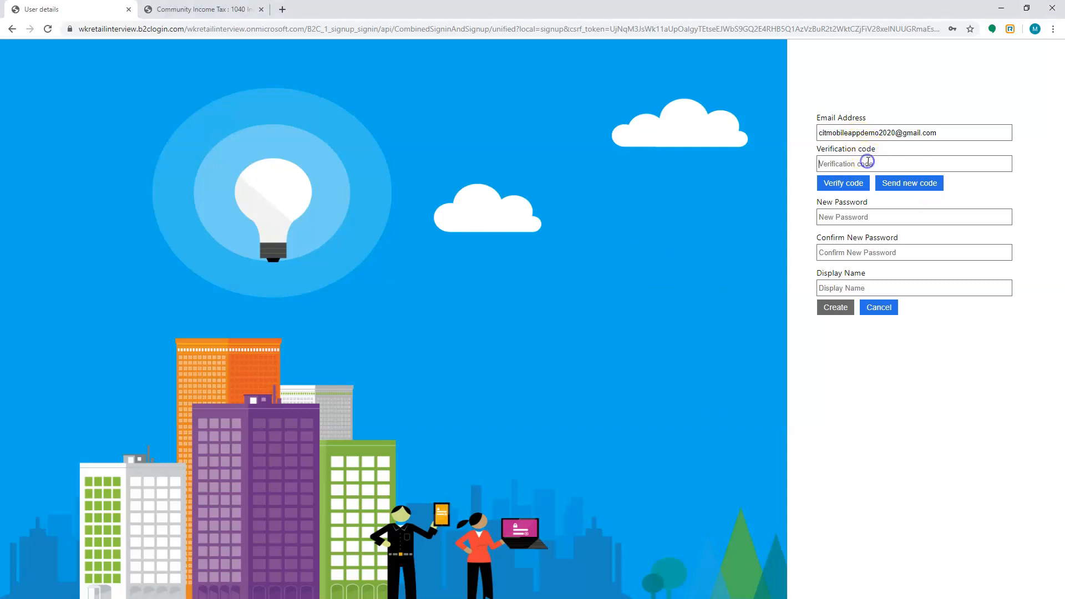
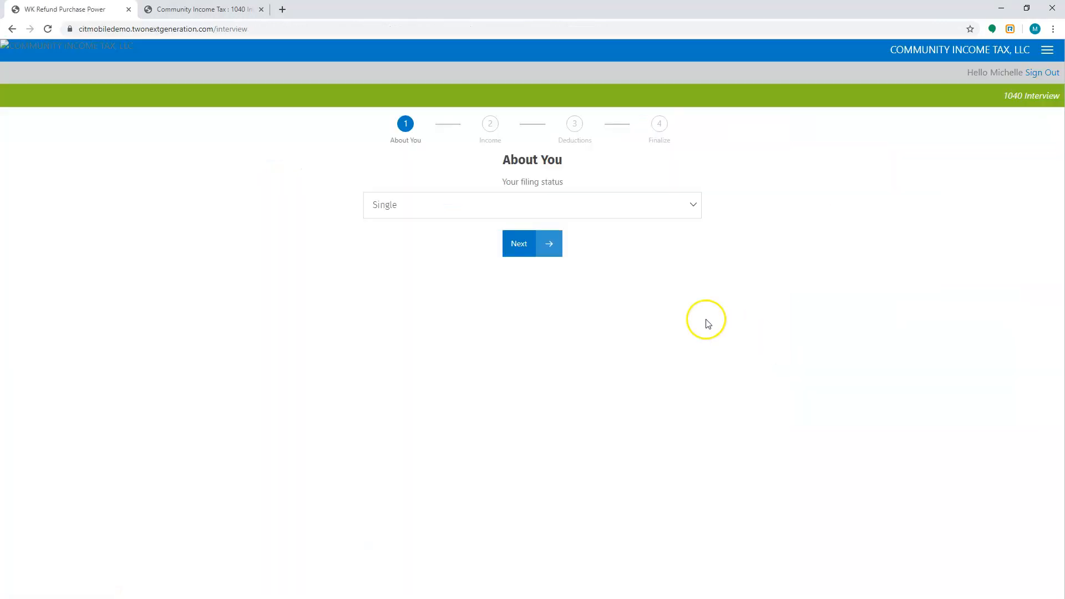
pyautogui.moveTo(466, 248)
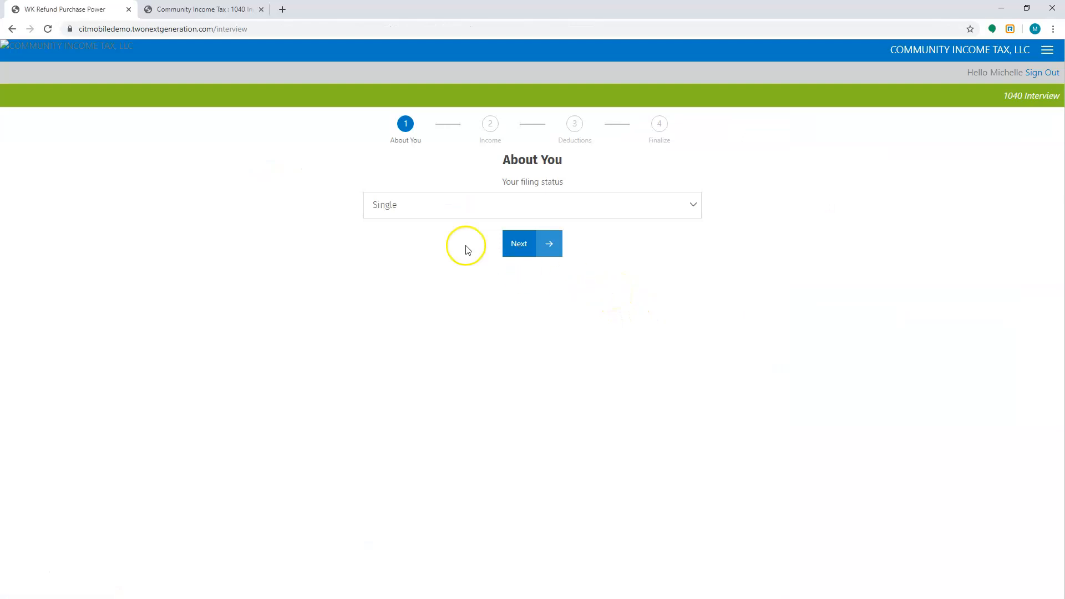
# Accept Single filing status and submit the taxpayer's demographic details.
pyautogui.click(533, 243)
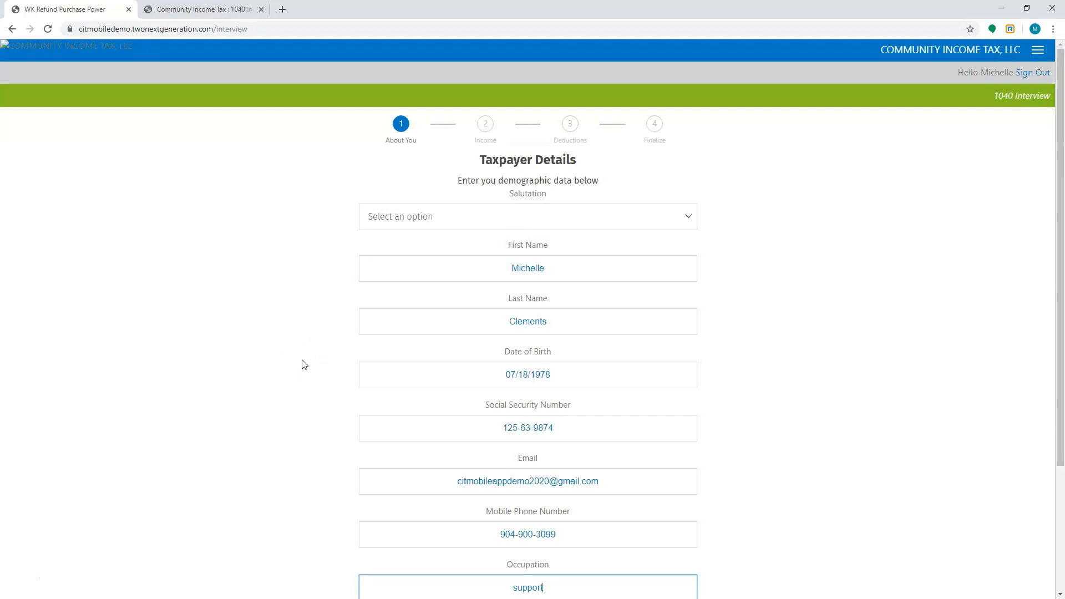
pyautogui.scroll(-3)
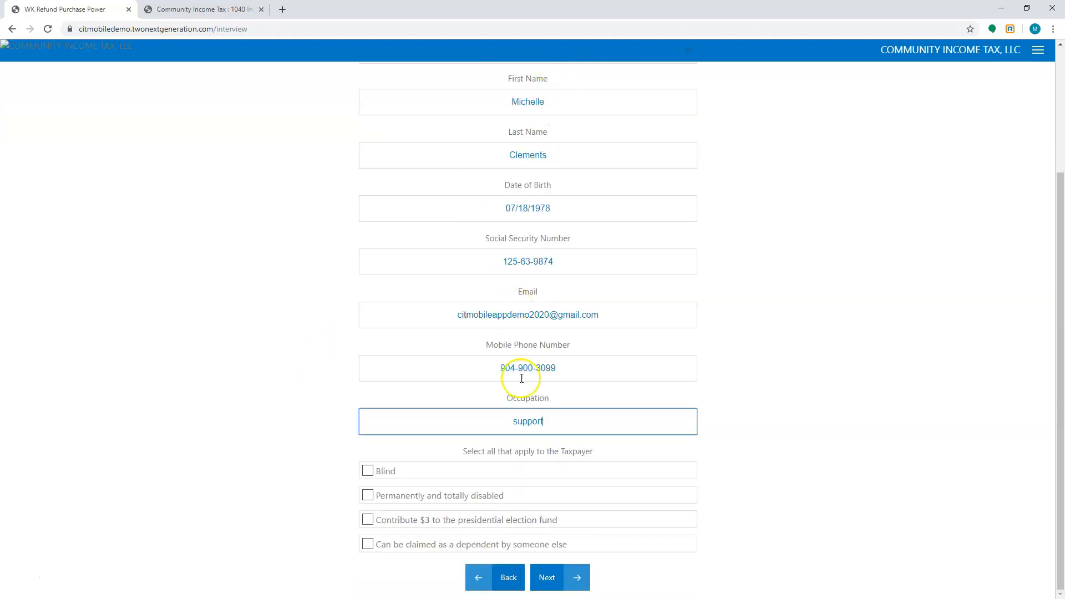
pyautogui.click(559, 577)
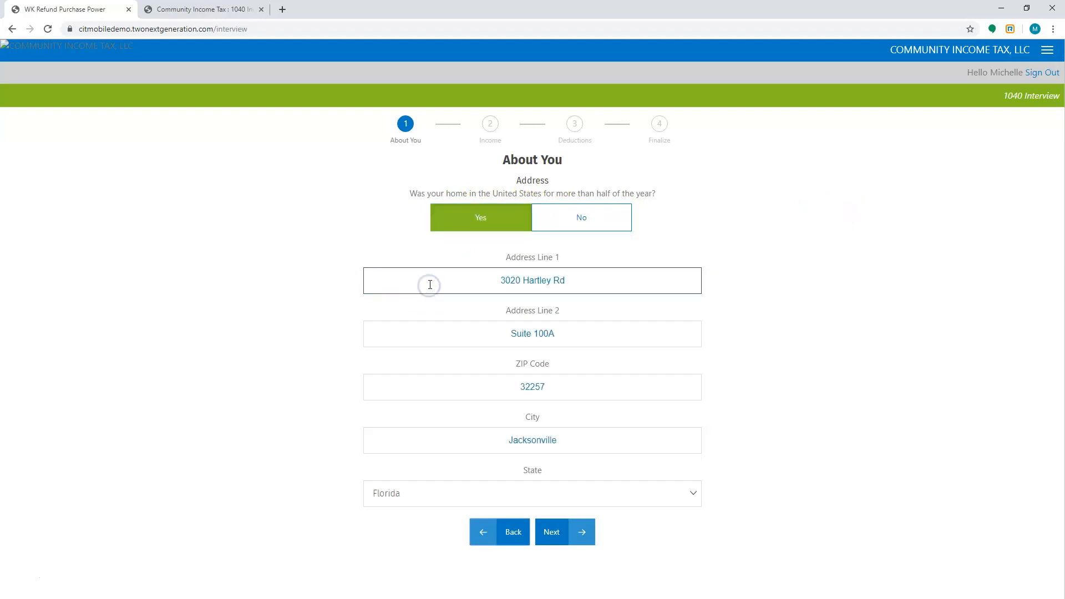
pyautogui.moveTo(477, 324)
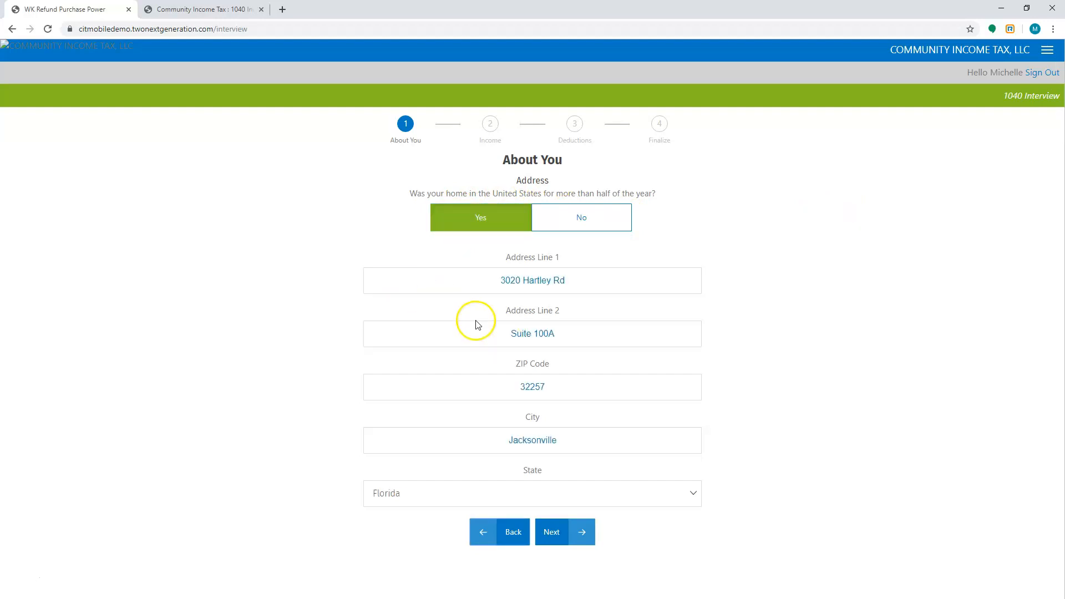
pyautogui.click(565, 532)
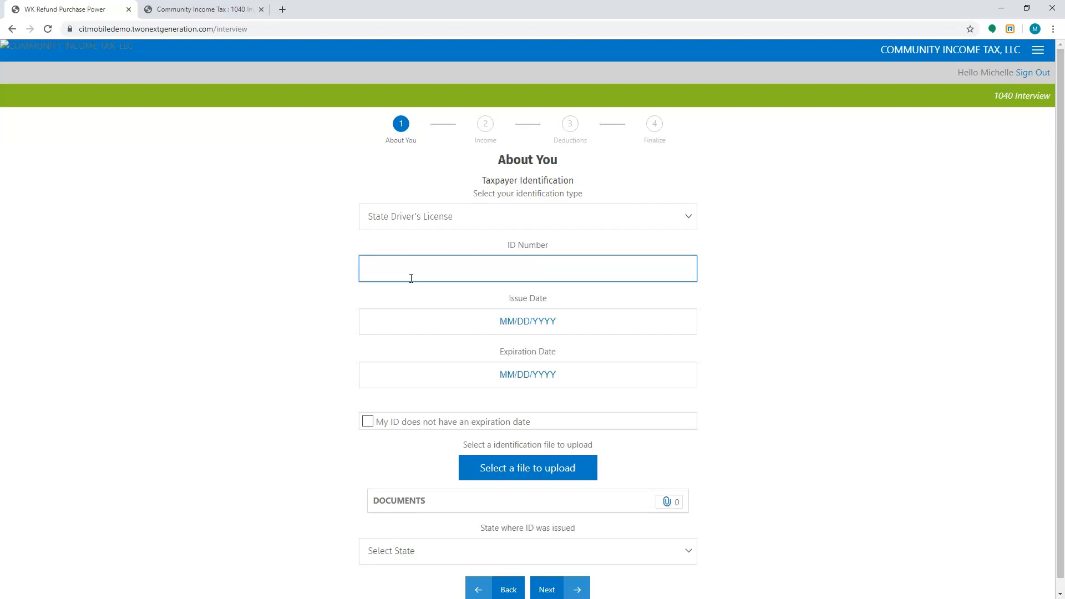
# Submit State Driver's License as the identification type and continue to income.
pyautogui.click(546, 589)
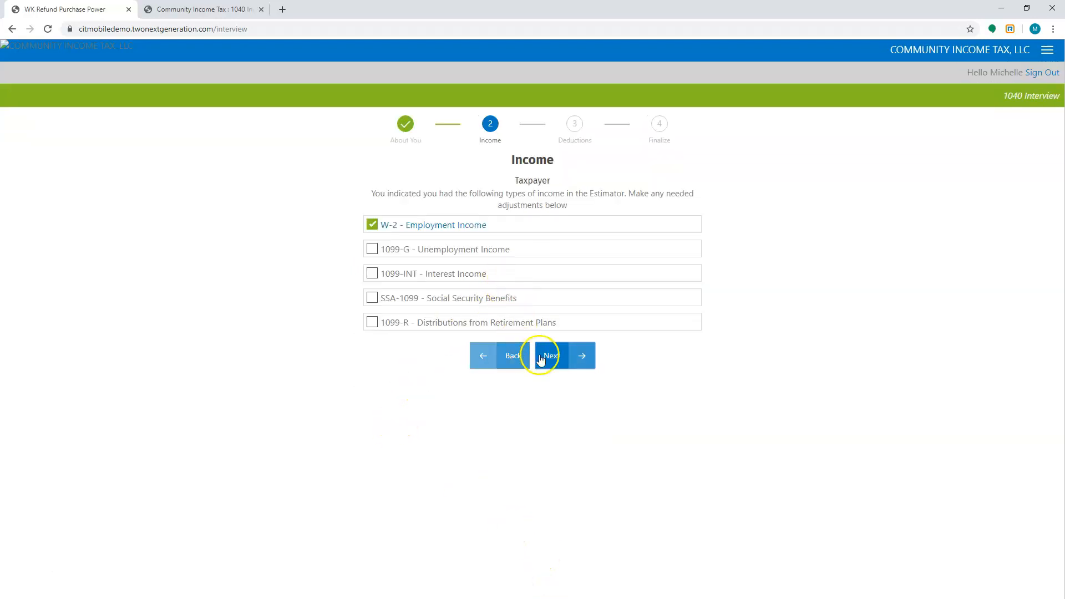
# Keep W-2 as the only income, no other W-2s or deductions, and reach Finalize.
pyautogui.click(552, 355)
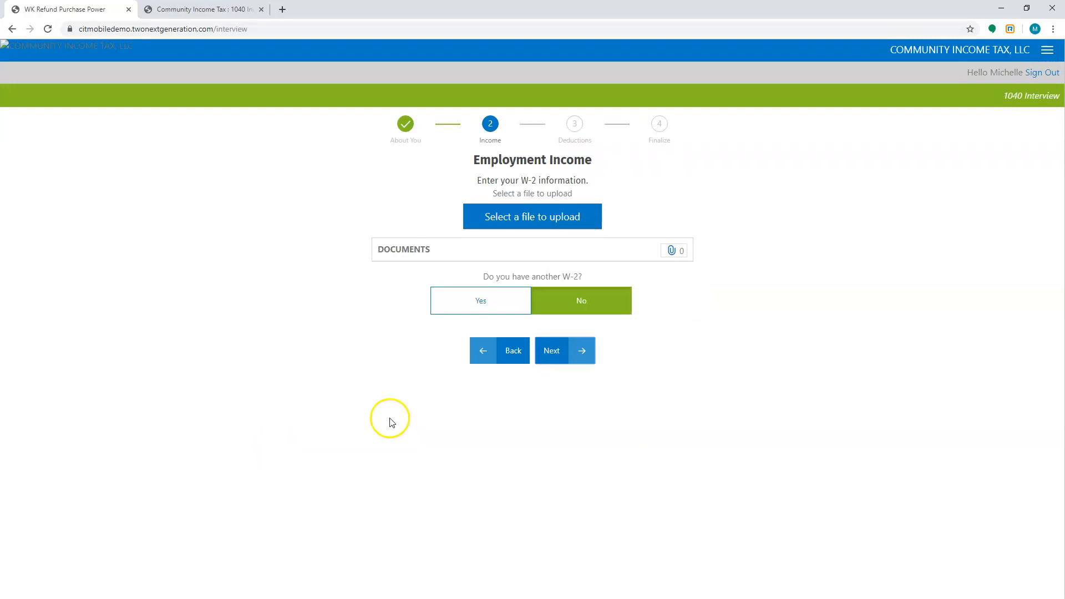
pyautogui.moveTo(484, 245)
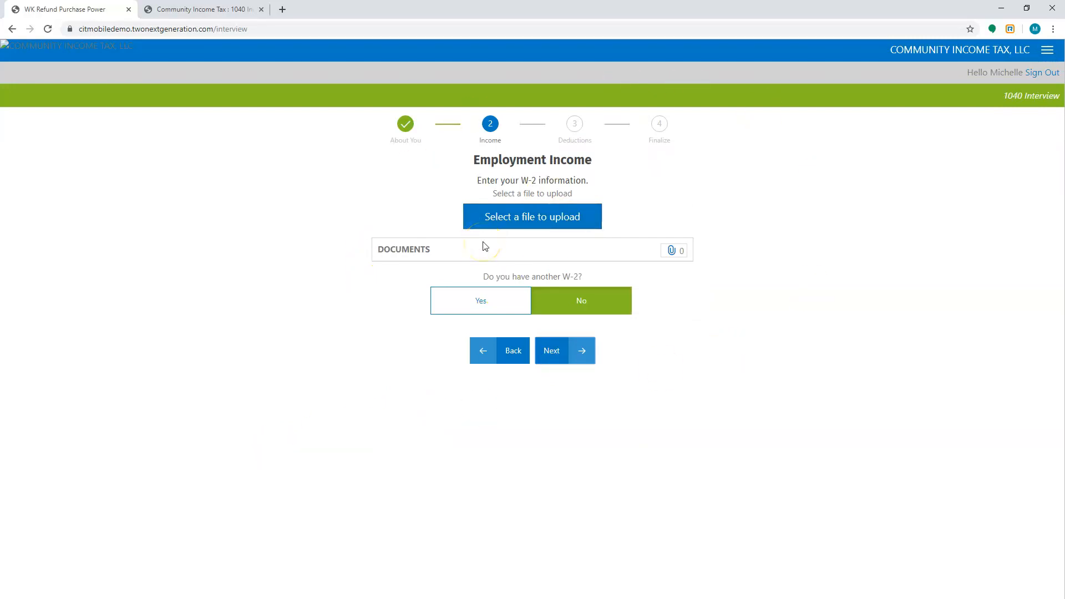
pyautogui.moveTo(512, 317)
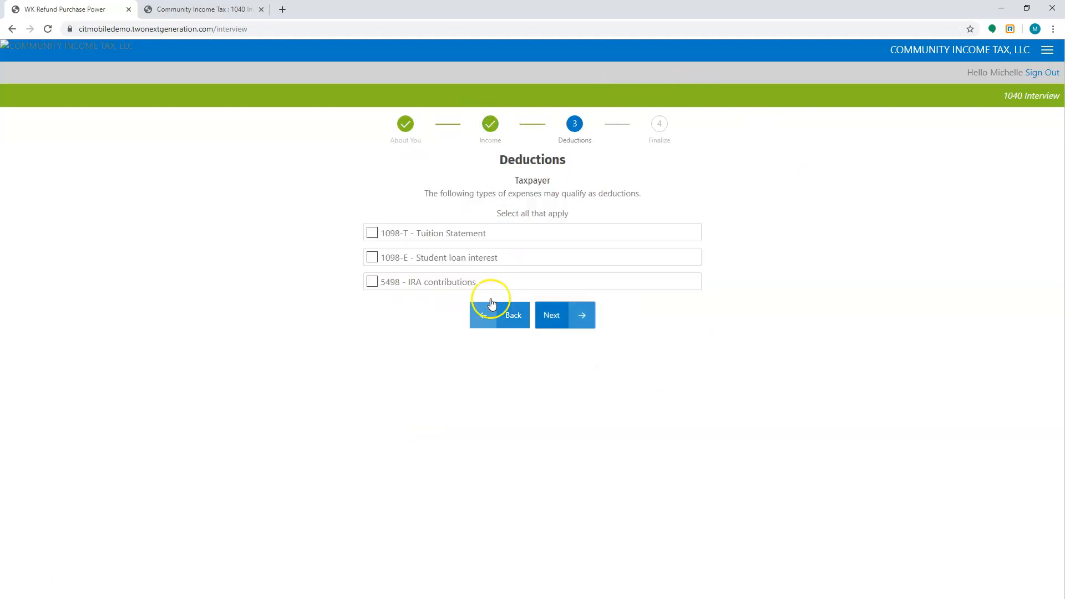
pyautogui.moveTo(451, 279)
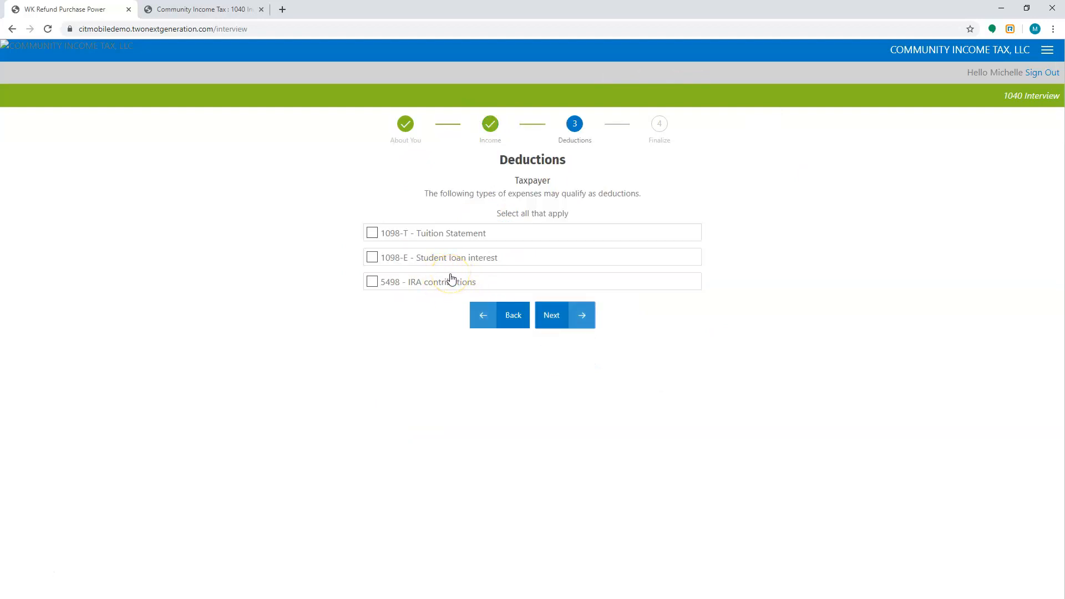
pyautogui.click(564, 315)
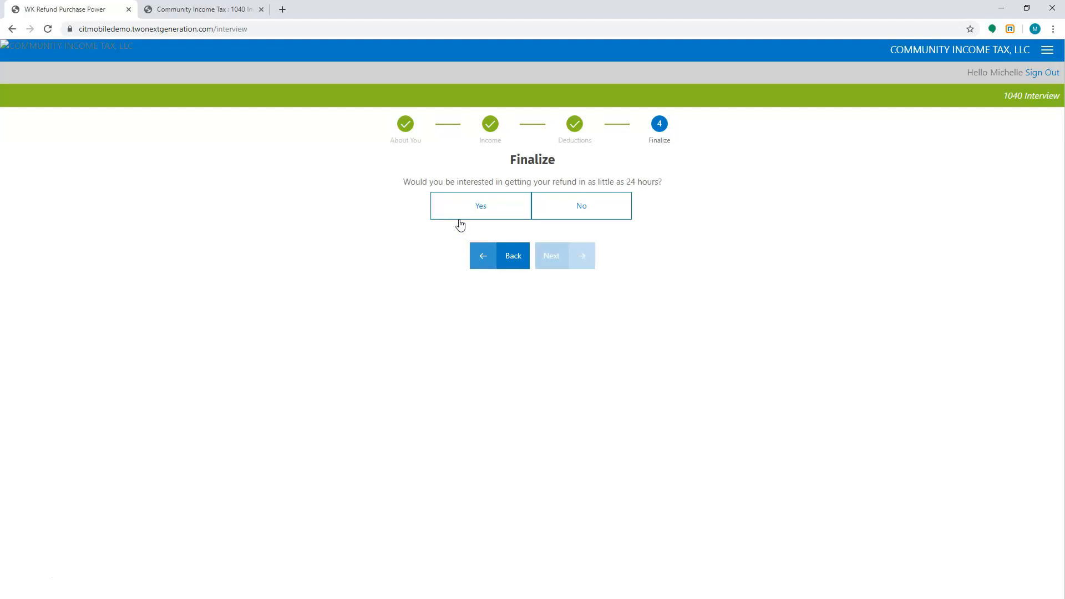
# Opt in to the 24-hour refund and submit the first bank product consent.
pyautogui.click(464, 206)
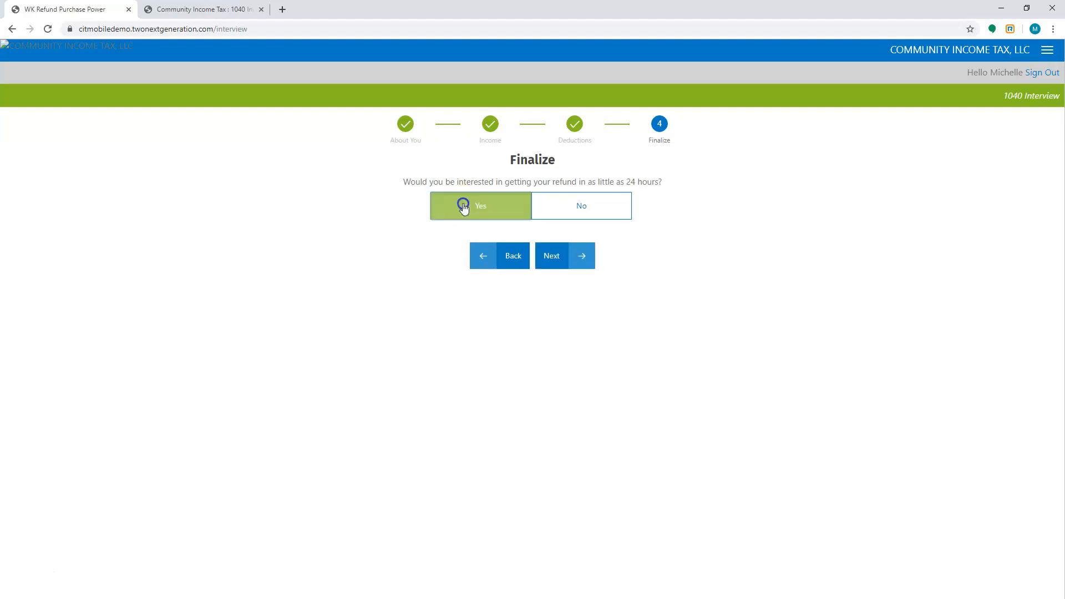
pyautogui.click(463, 206)
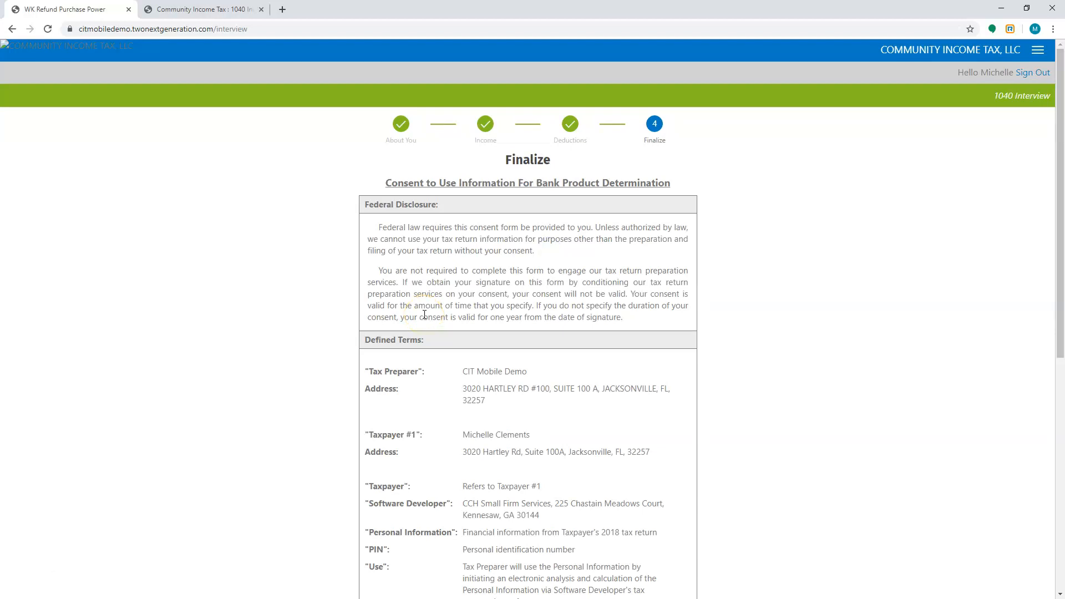
pyautogui.scroll(-3)
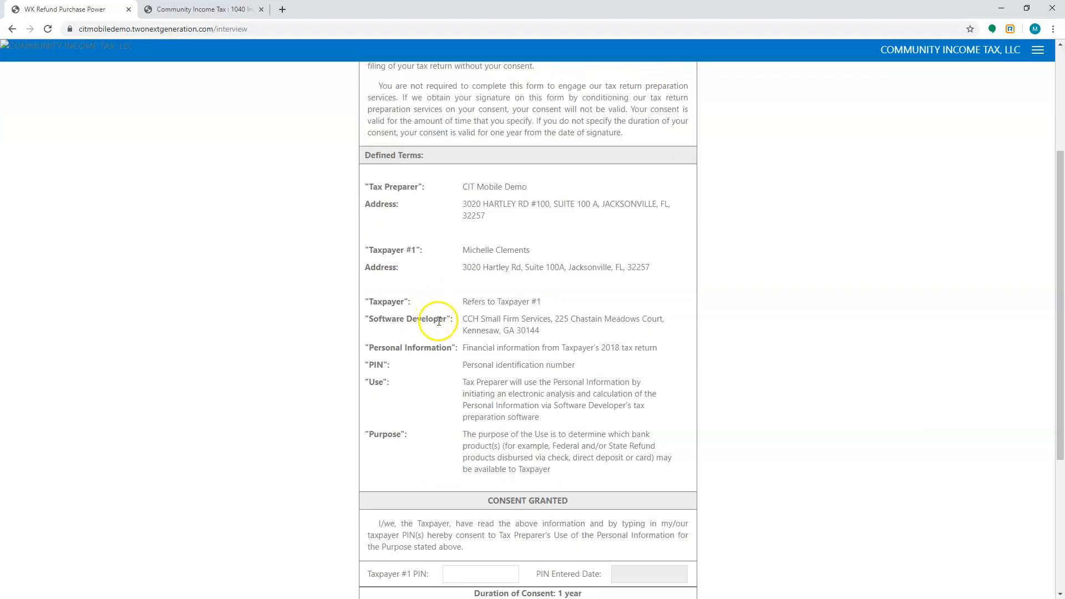
pyautogui.scroll(-3)
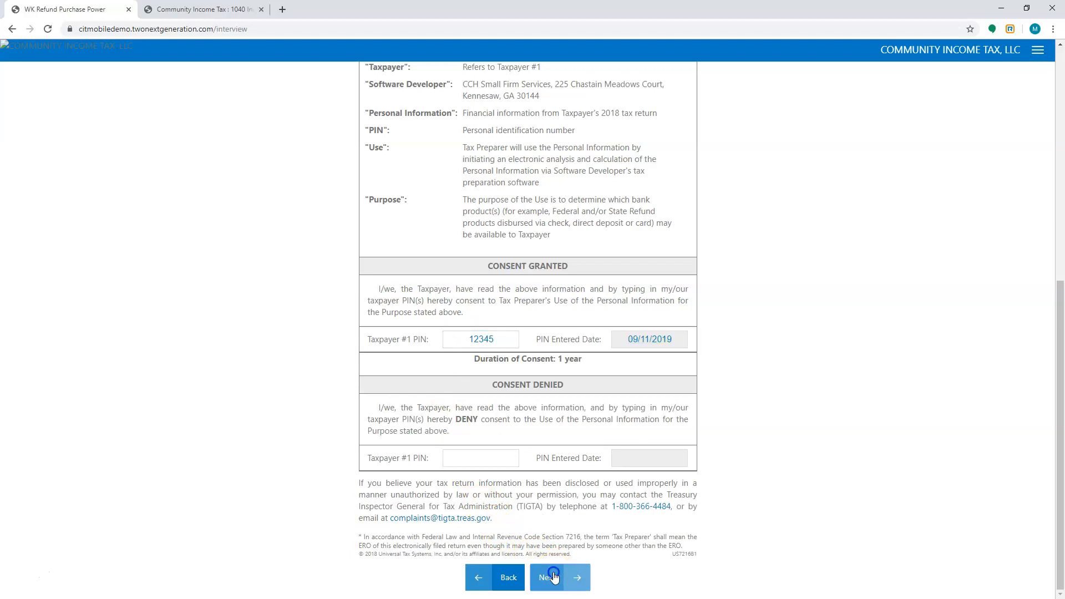
pyautogui.click(553, 593)
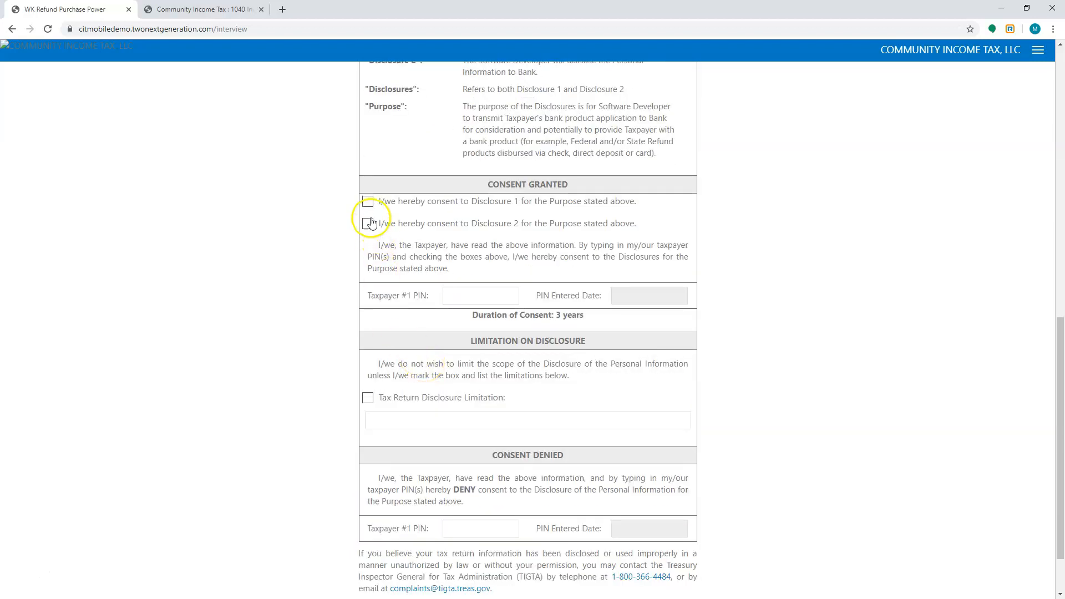
pyautogui.click(367, 223)
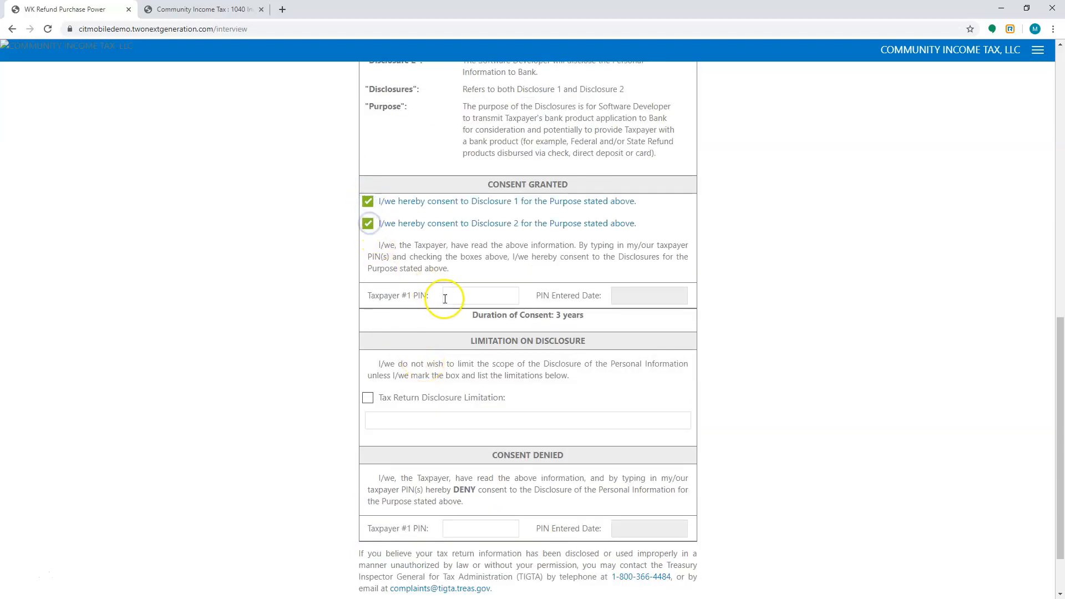
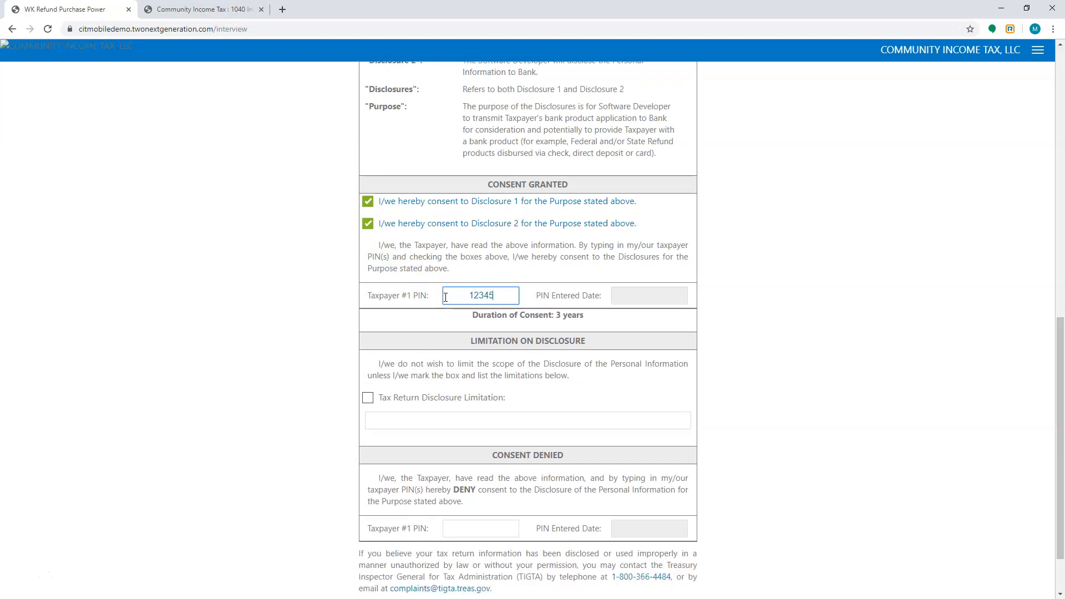
pyautogui.scroll(-3)
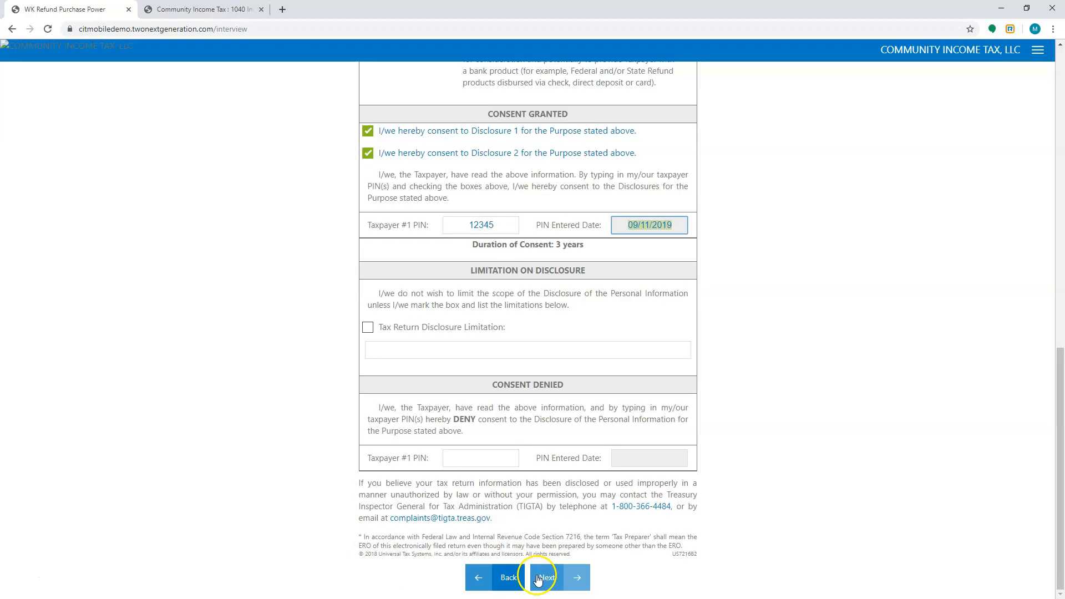
pyautogui.click(541, 577)
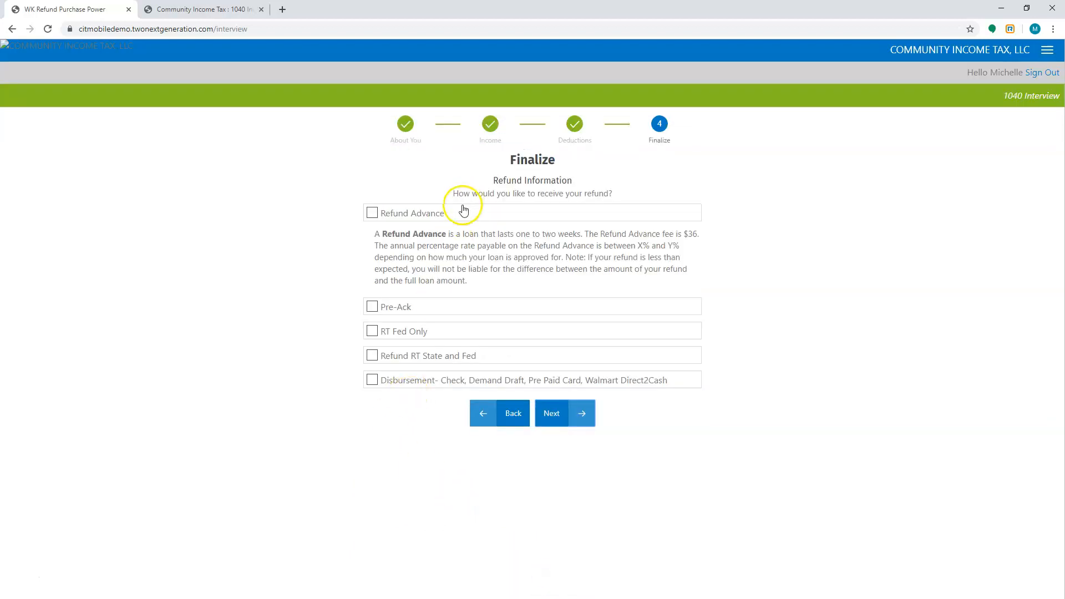
pyautogui.moveTo(713, 257)
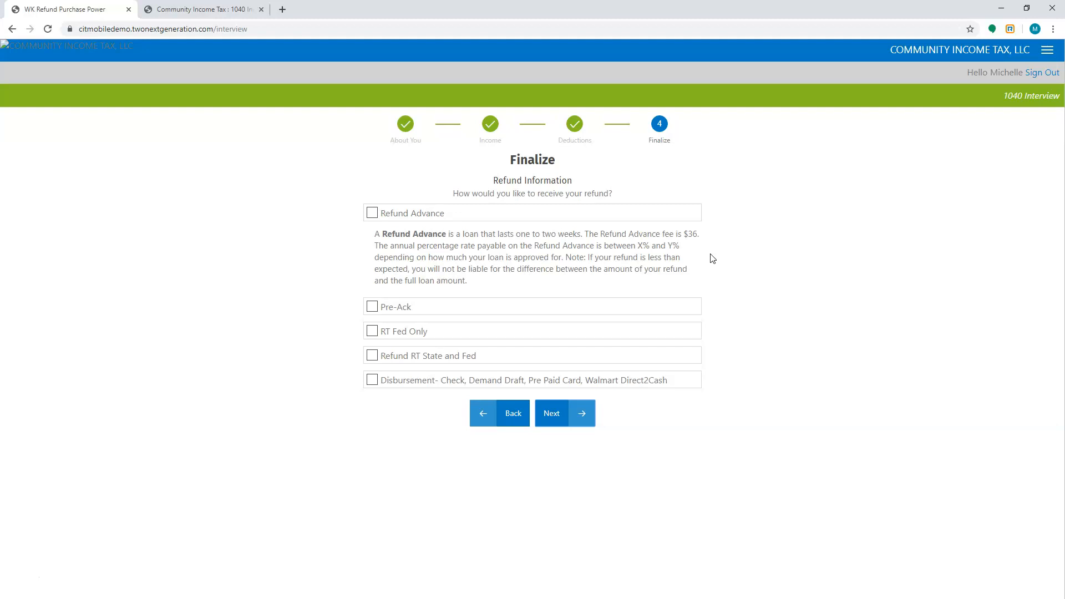
pyautogui.moveTo(629, 231)
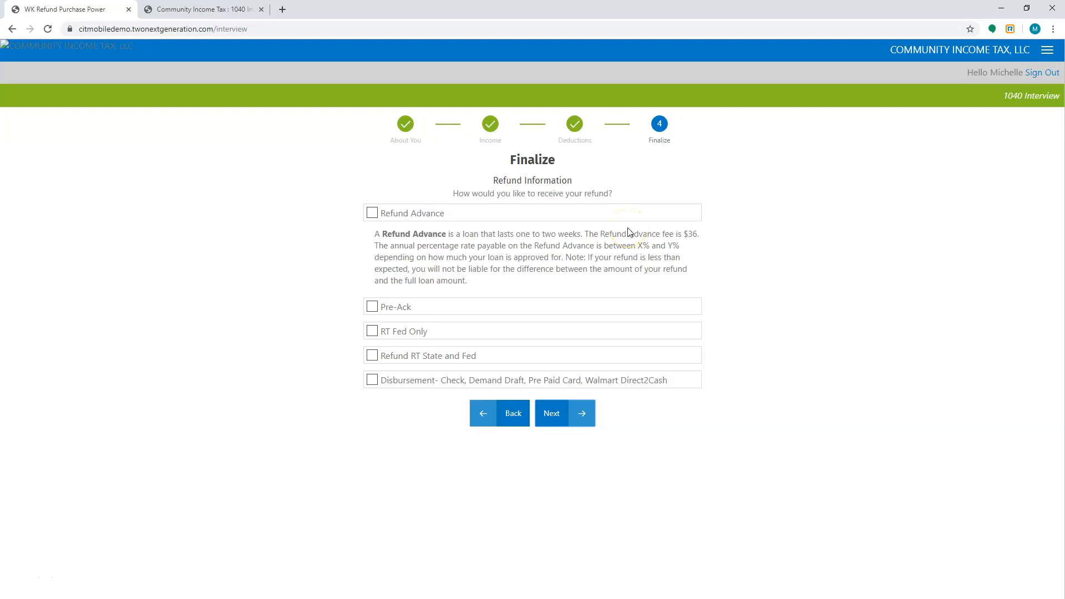
pyautogui.moveTo(482, 229)
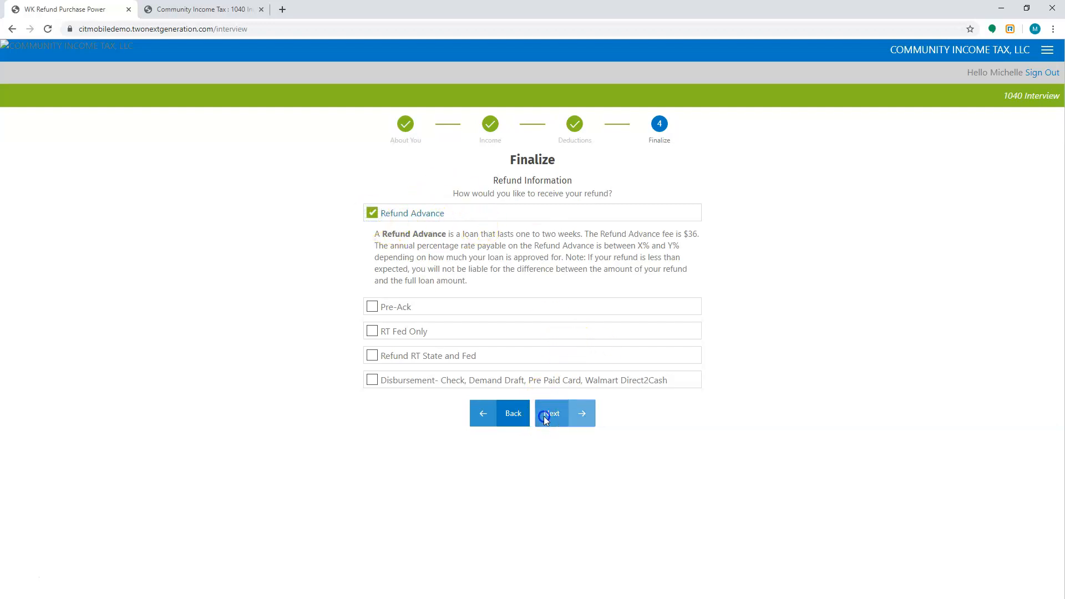
# Confirm Refund Advance as the refund choice and accept the listed fees.
pyautogui.click(550, 413)
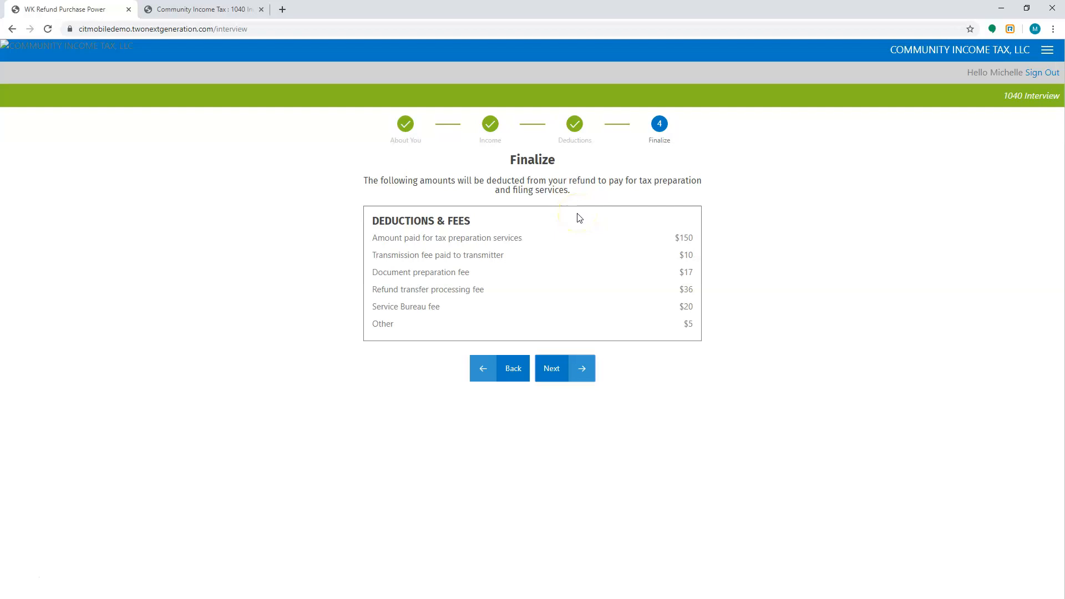
pyautogui.click(565, 368)
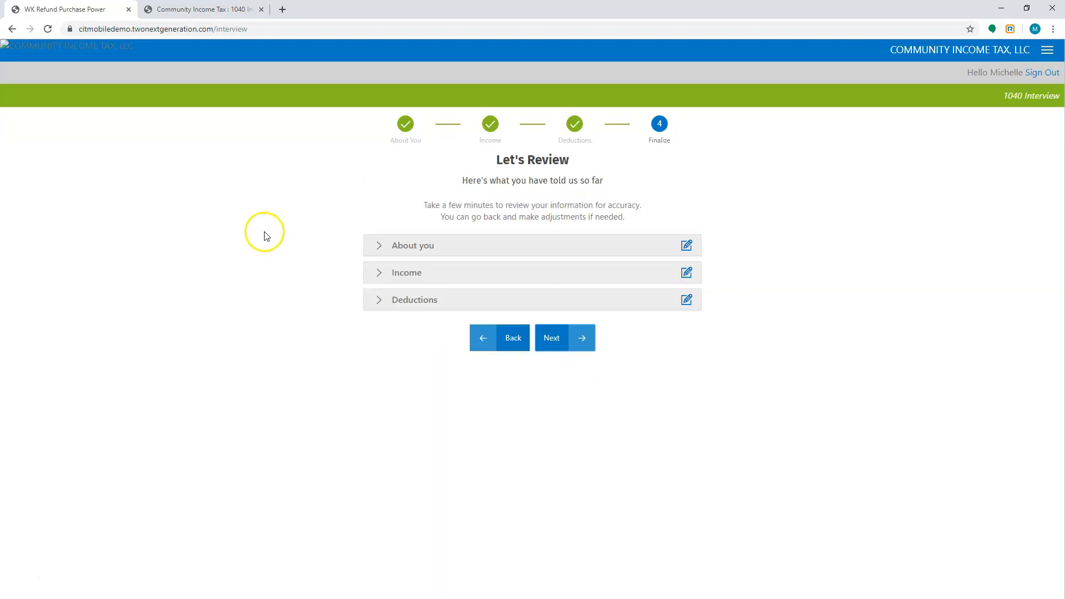
# Expand the About you review details and continue to the Submit Your Interview page.
pyautogui.click(412, 245)
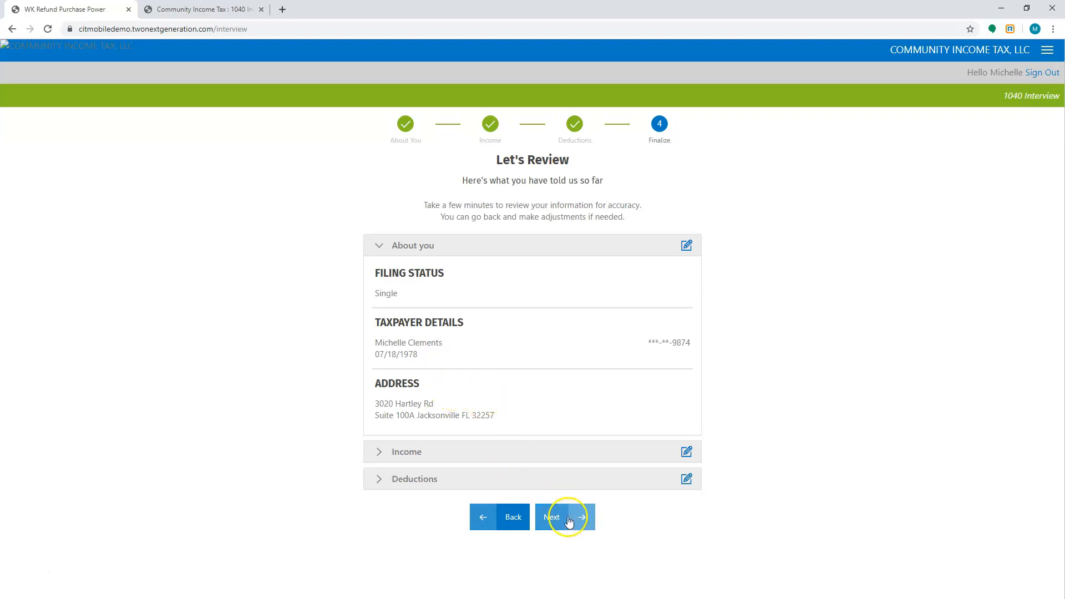
pyautogui.click(553, 517)
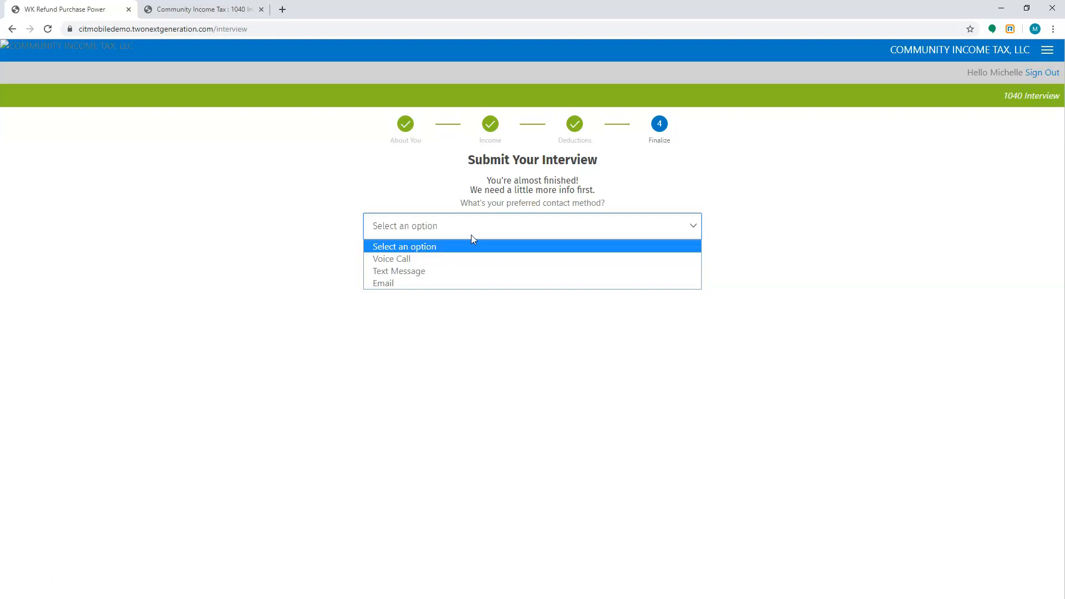
# Choose Text Message as preferred contact and submit, showing Submission Received in the tracker.
pyautogui.click(400, 271)
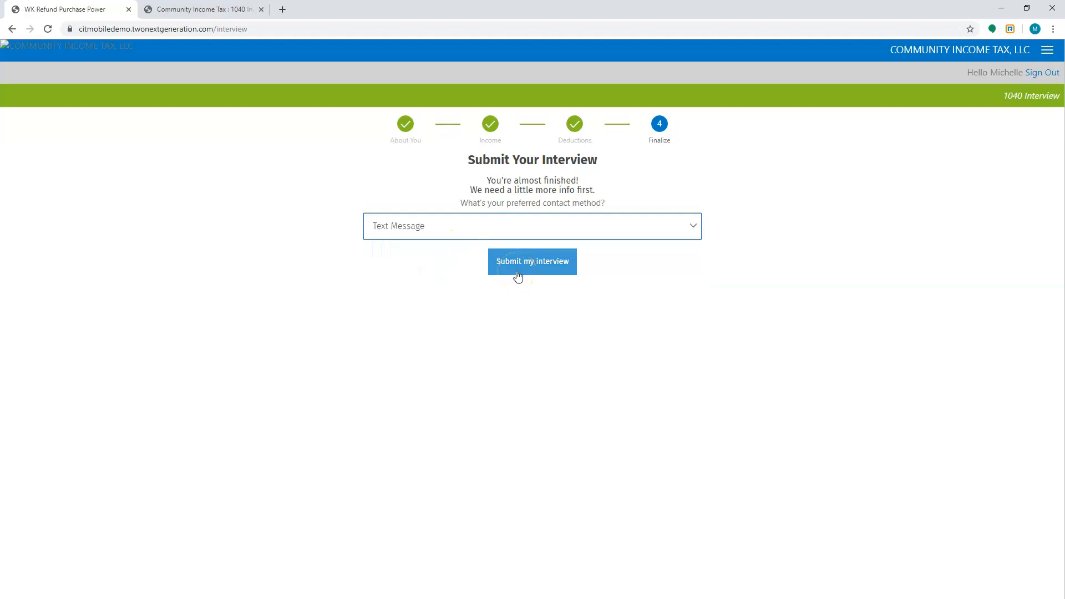
pyautogui.click(533, 261)
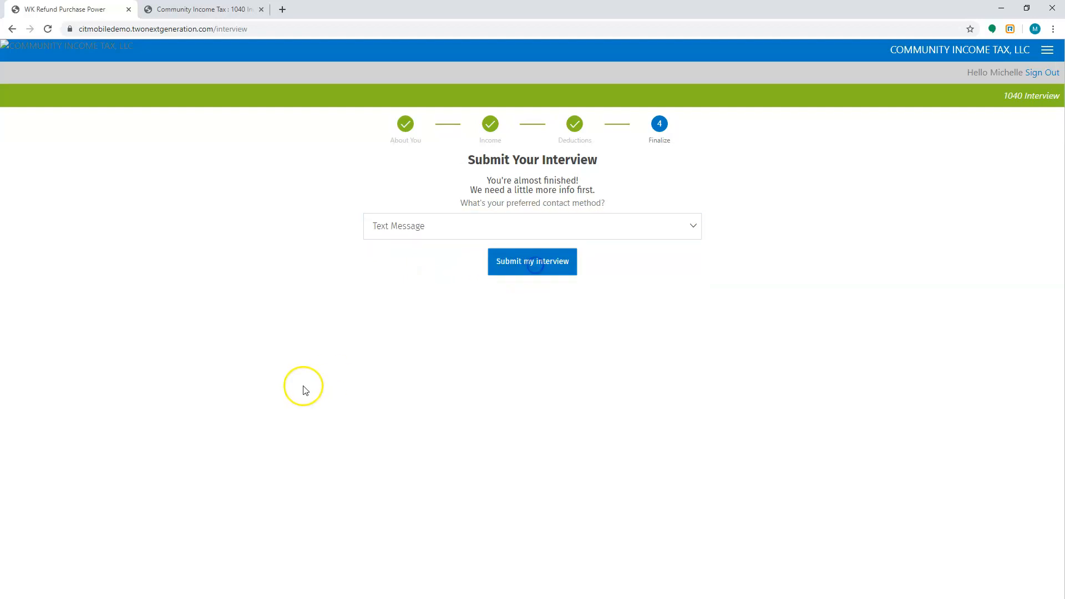
pyautogui.click(532, 261)
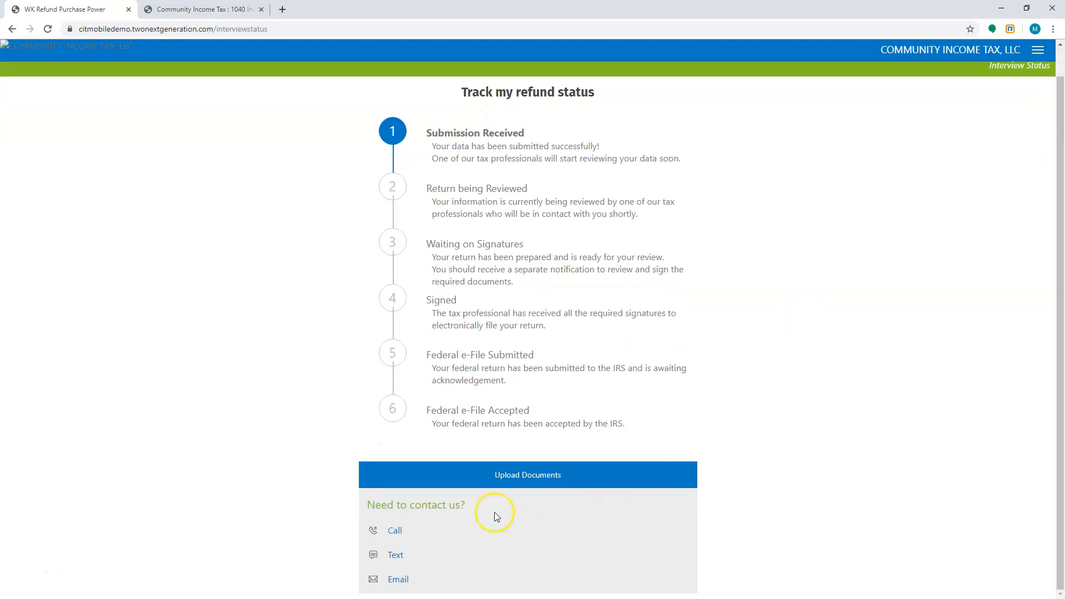
pyautogui.moveTo(406, 534)
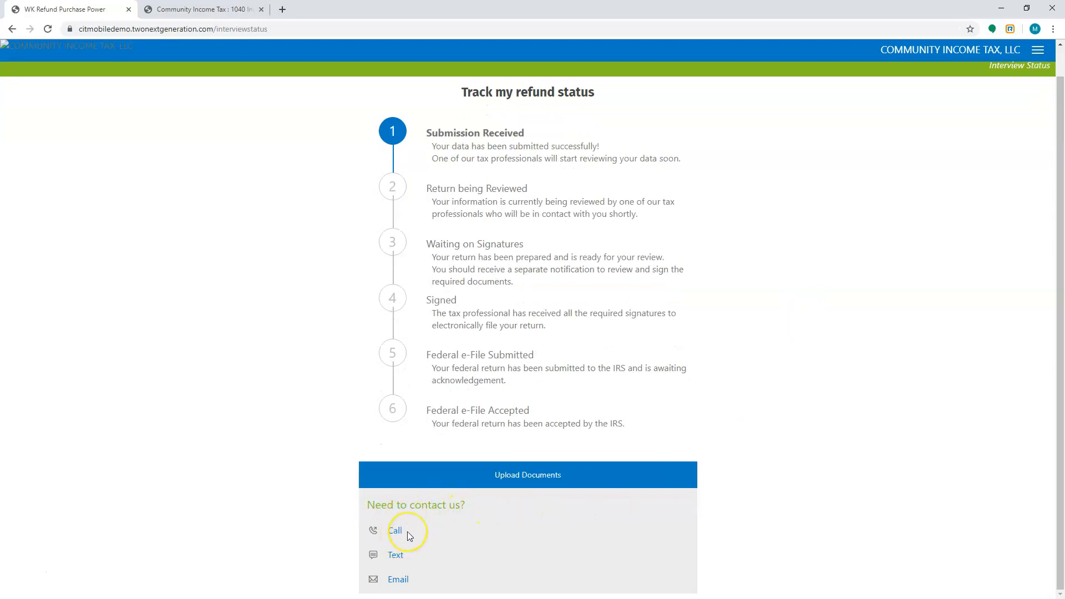
pyautogui.moveTo(198, 26)
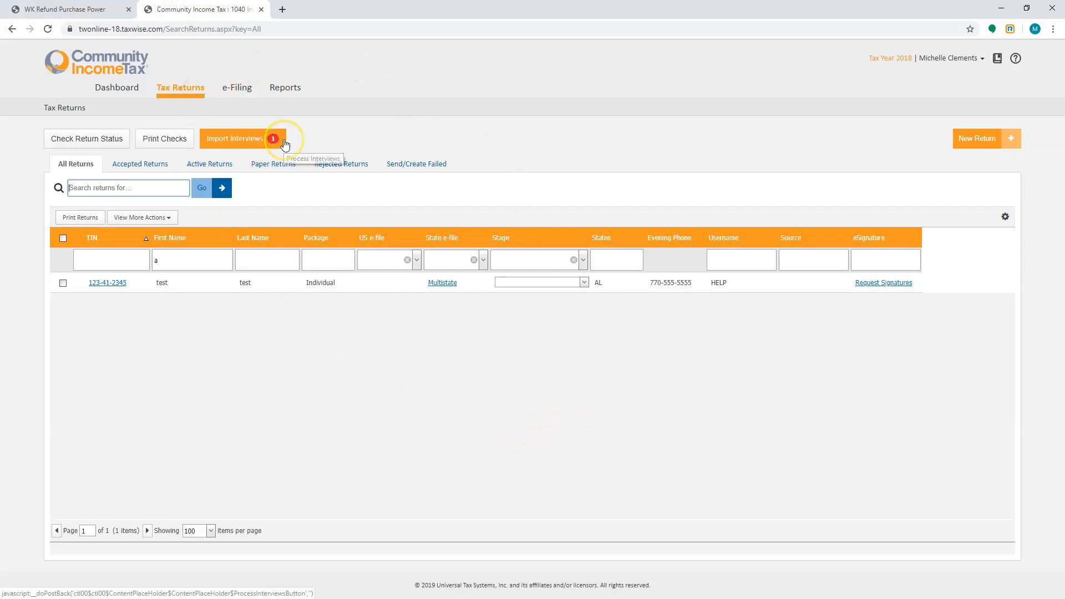
pyautogui.moveTo(317, 322)
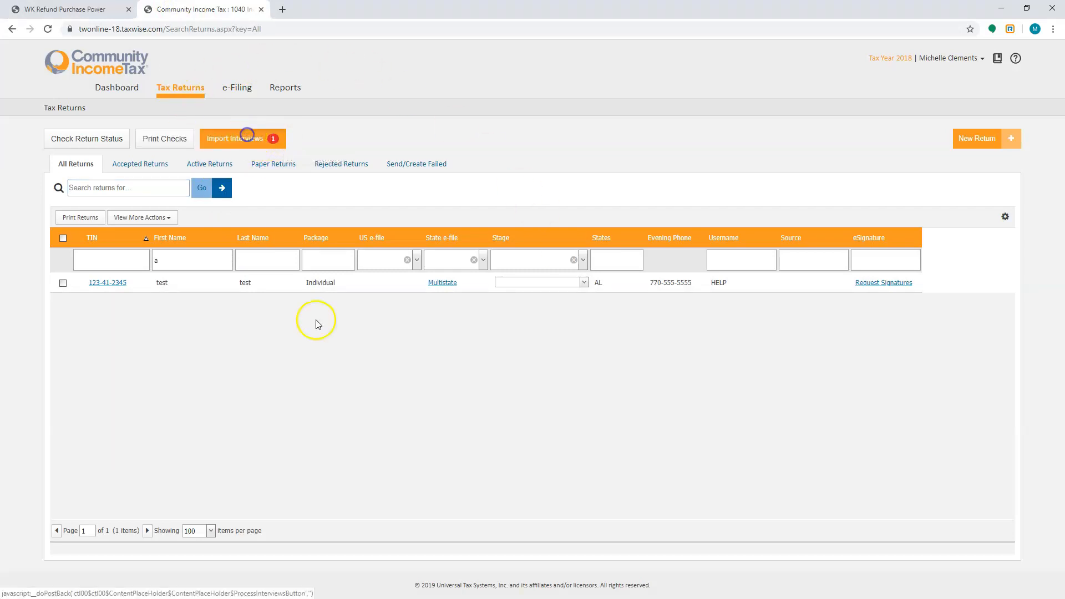
pyautogui.click(242, 137)
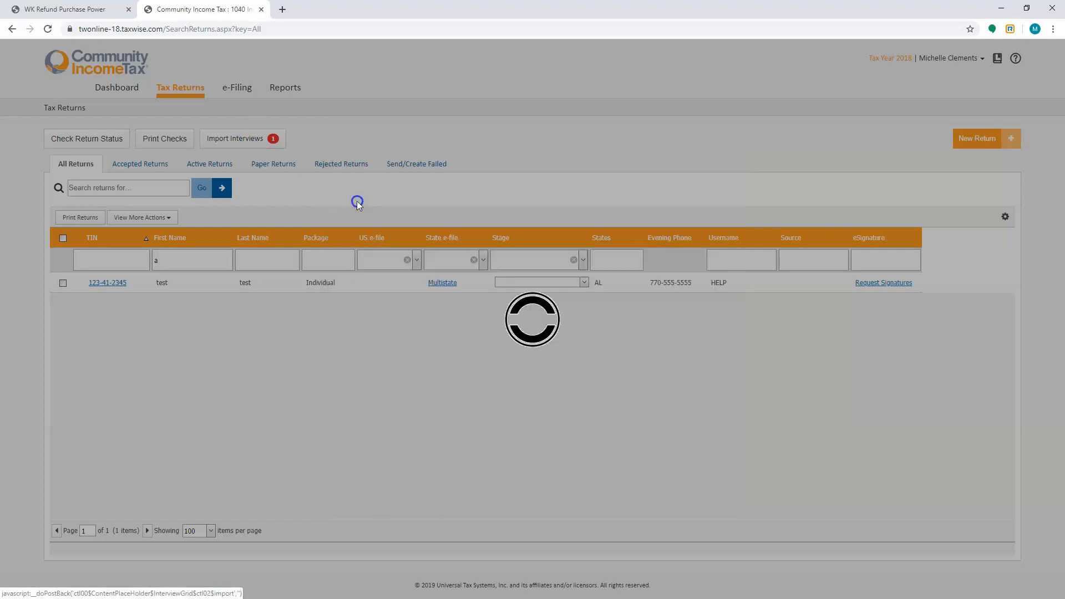
pyautogui.click(106, 283)
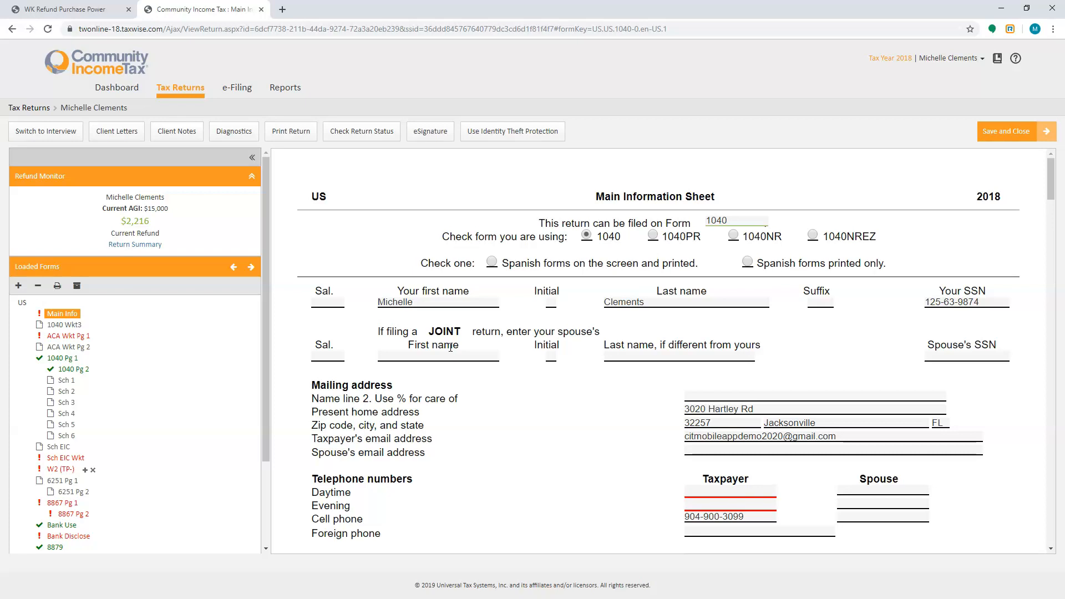
# Collapse the Refund Monitor to reveal the loaded forms and 2017_Form_W-2.png document.
pyautogui.click(253, 176)
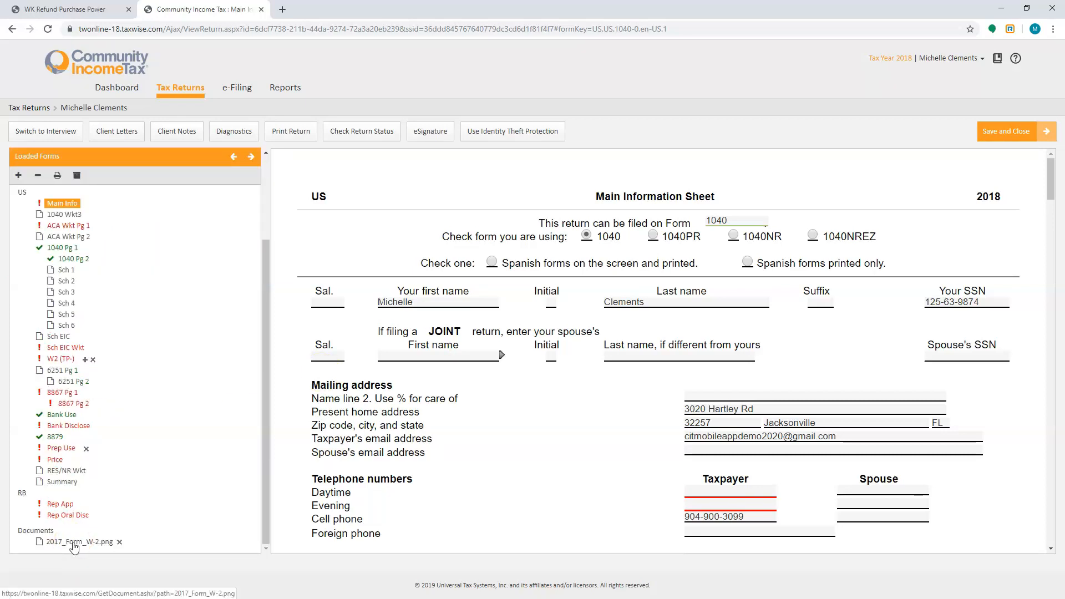
pyautogui.moveTo(238, 142)
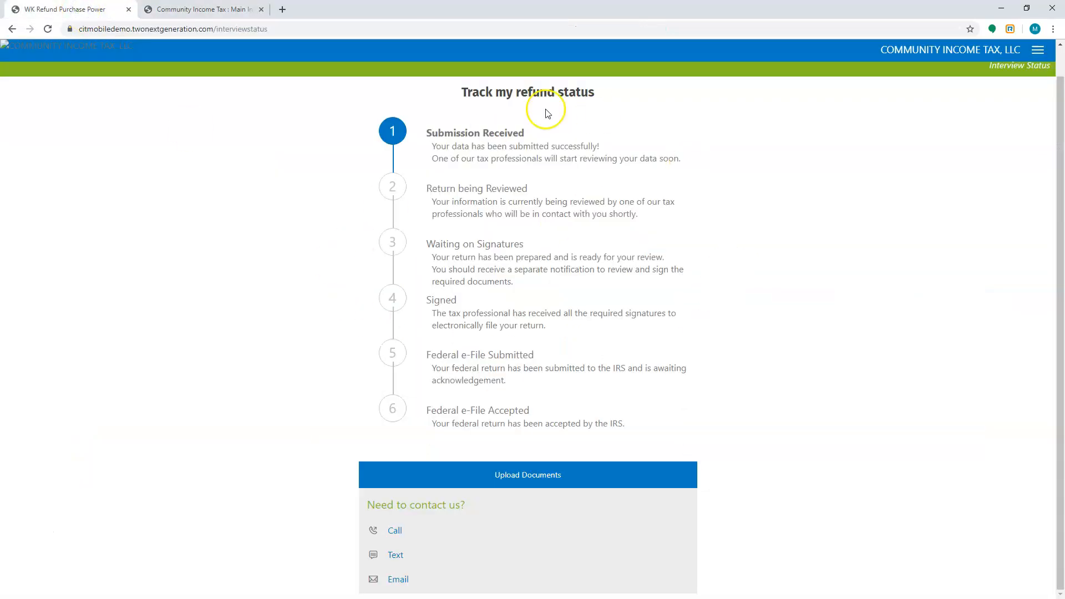
pyautogui.moveTo(301, 318)
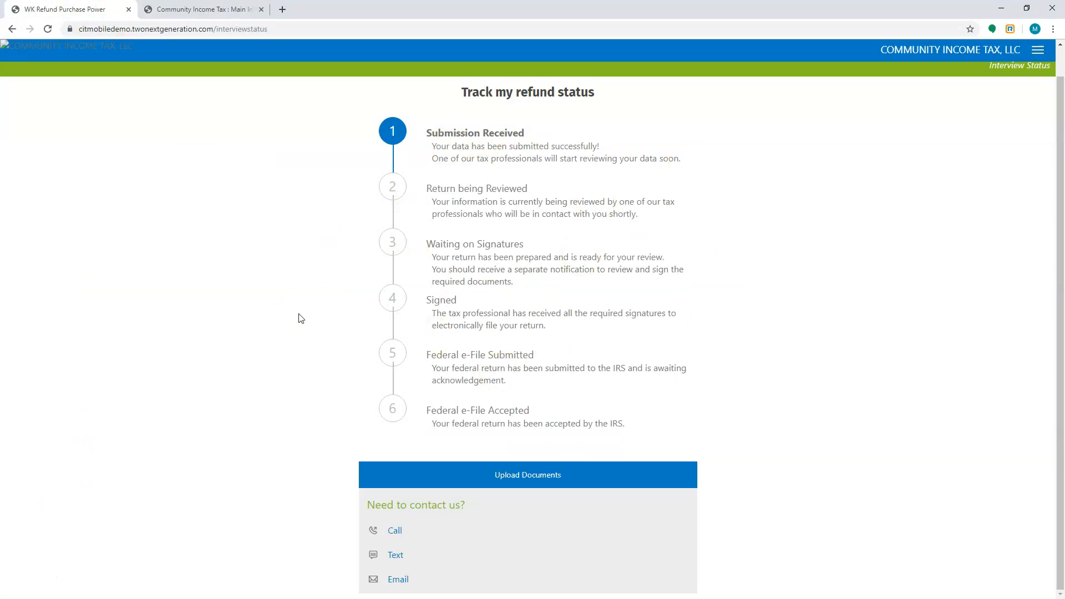
pyautogui.moveTo(379, 195)
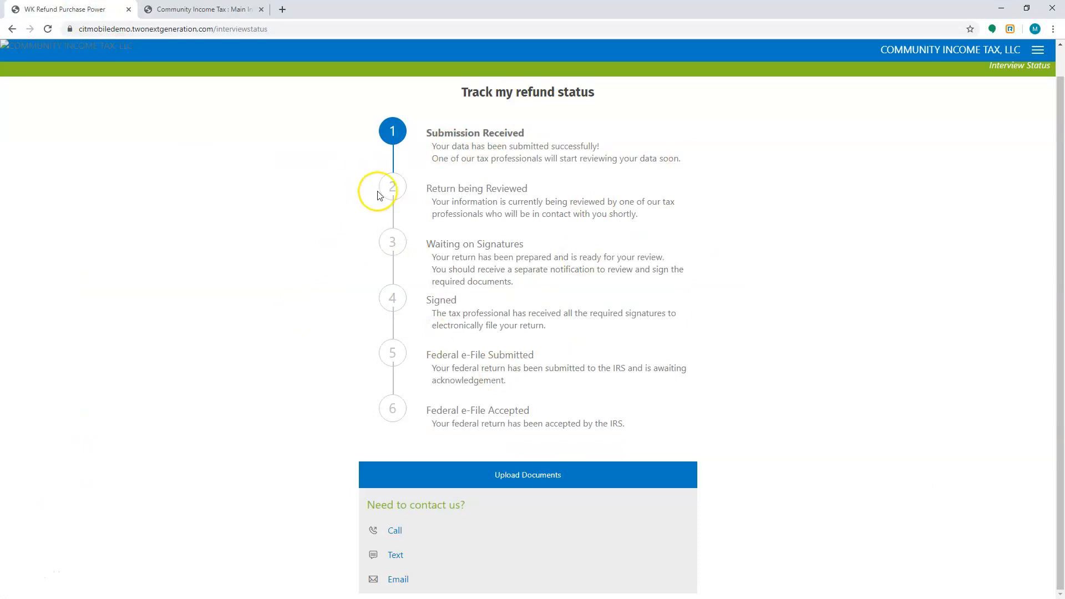